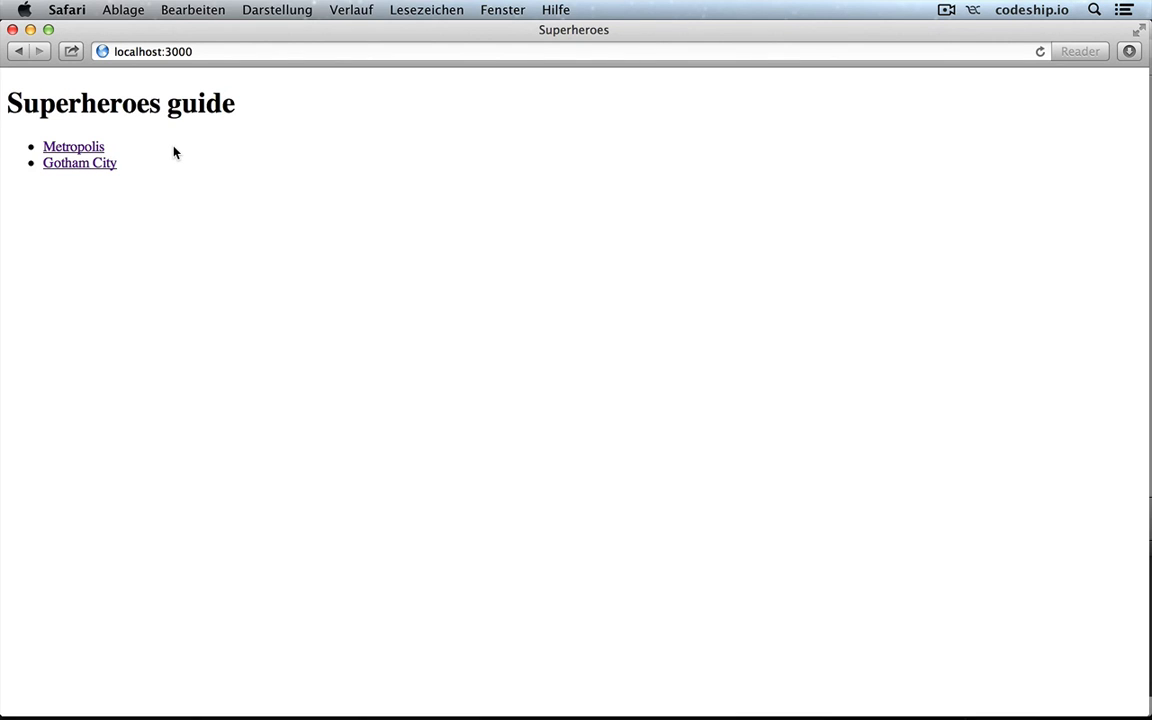
Browse the local guide's Metropolis page, return to the city list, then view Gotham City.
click(72, 146)
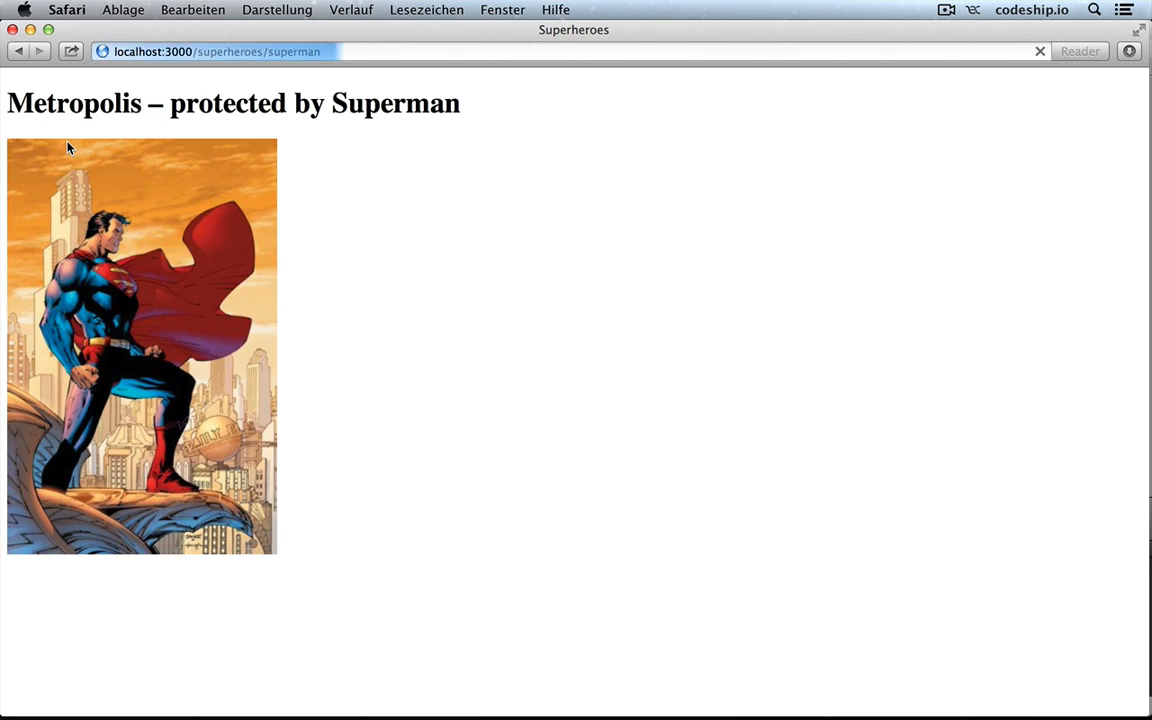
click(18, 52)
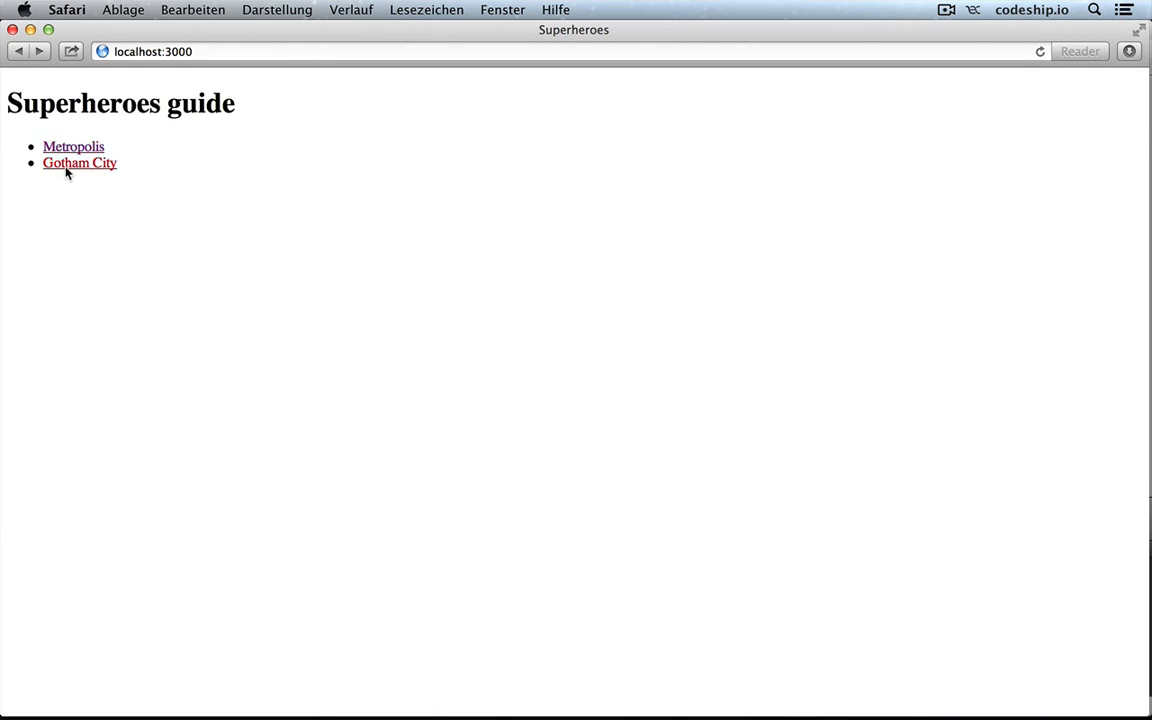
click(80, 164)
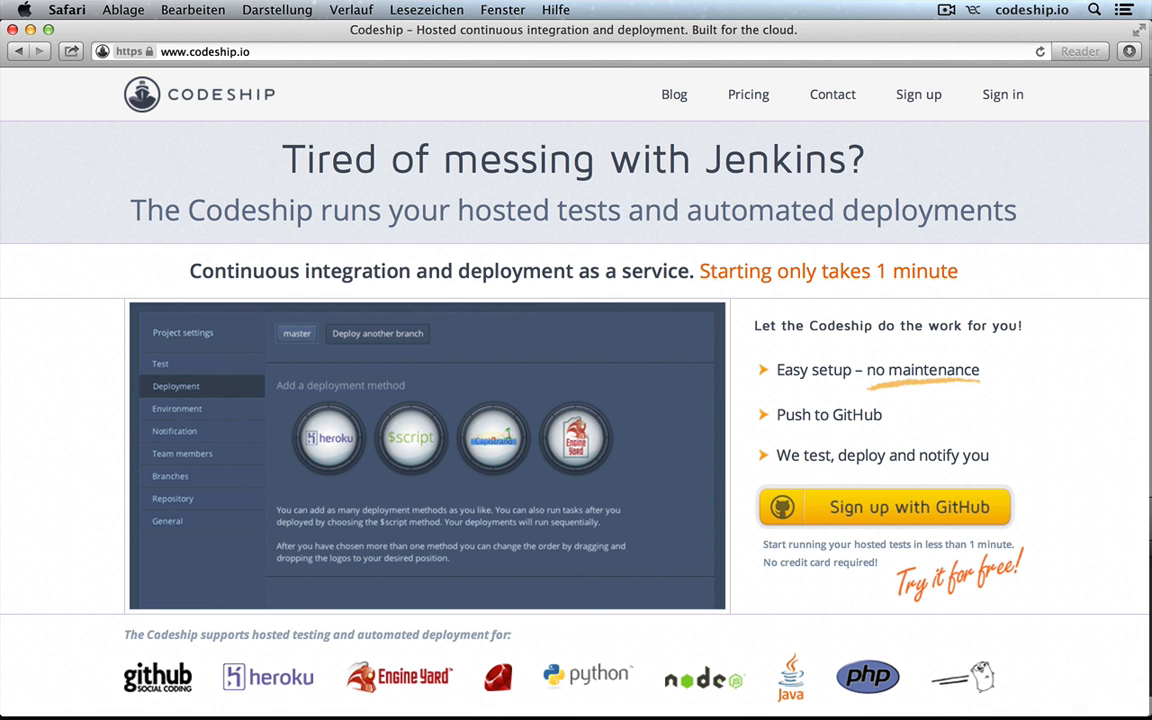
Sign up via GitHub, pick GitHub as provider and filter repositories with 'sup' for superheroes.
click(328, 436)
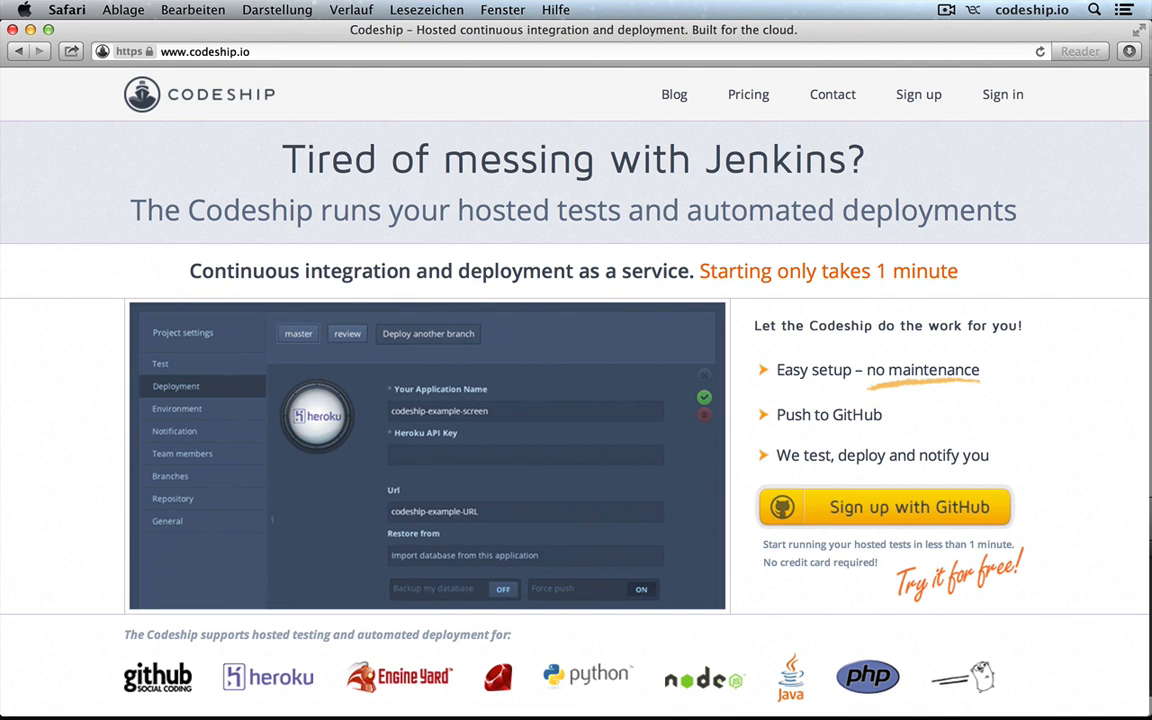
click(884, 508)
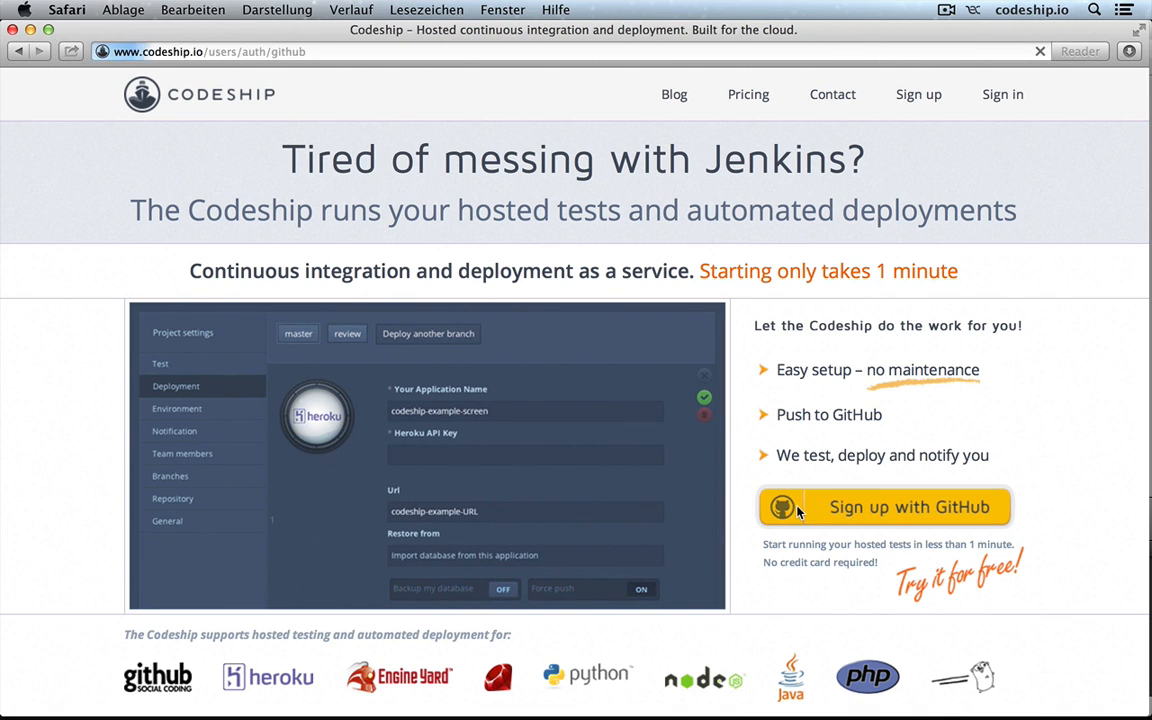
click(884, 508)
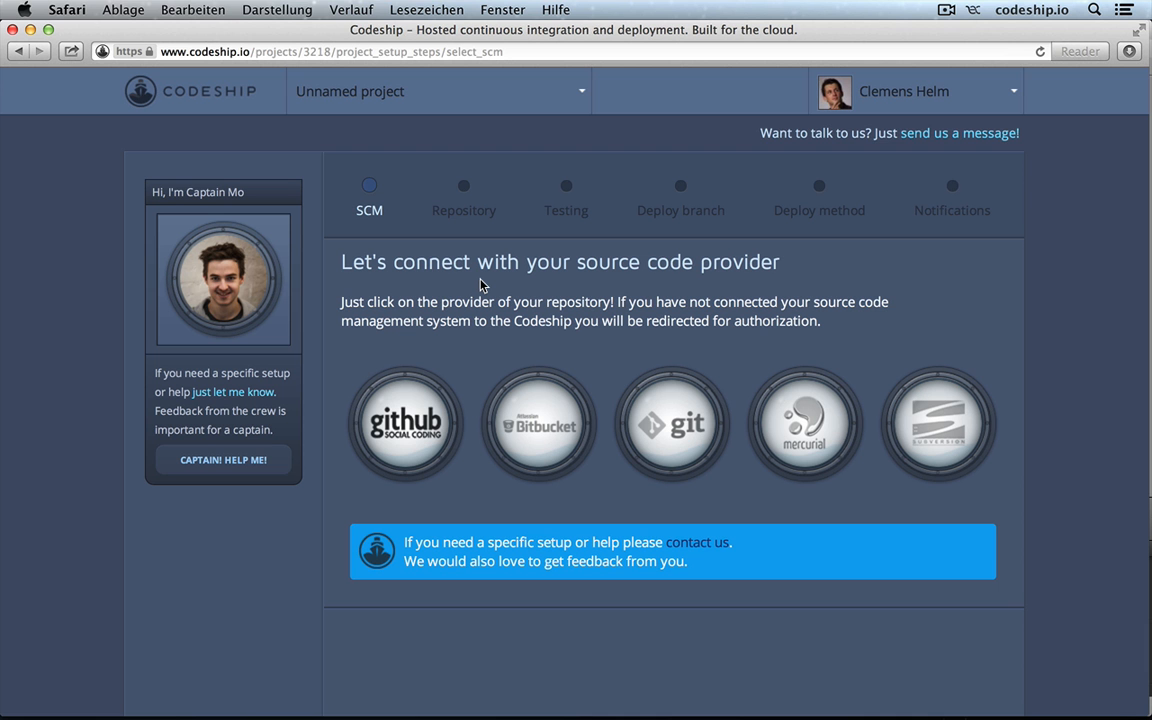
mouse_move(404, 422)
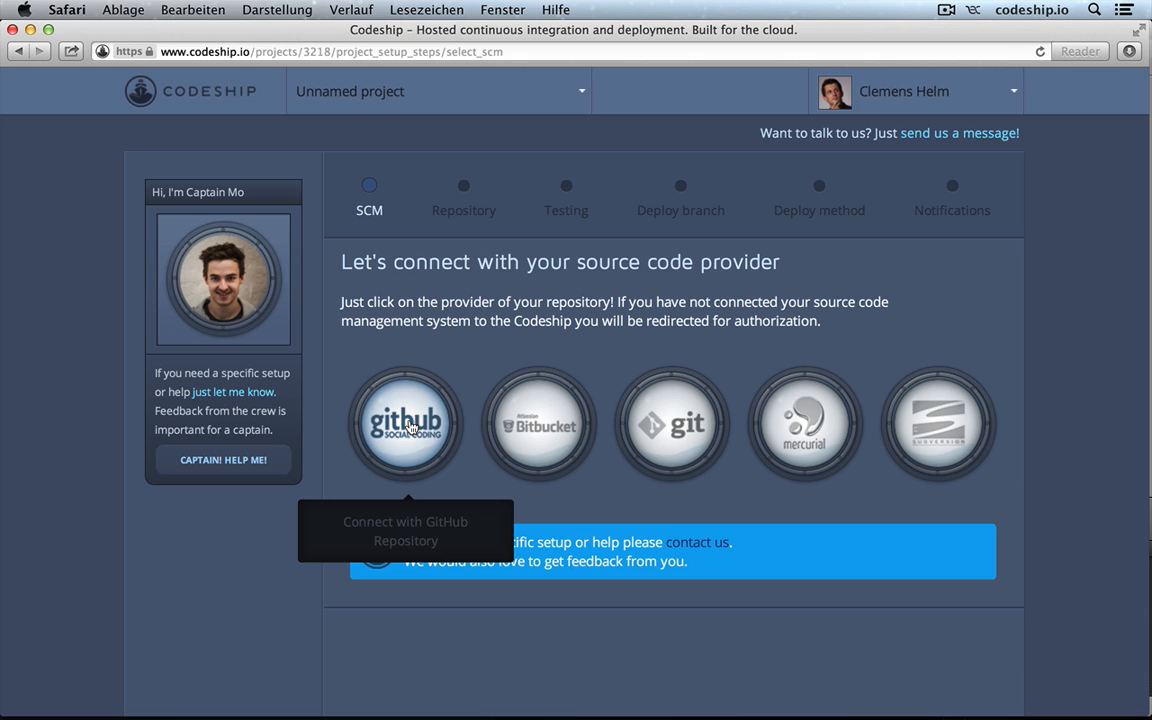
click(404, 422)
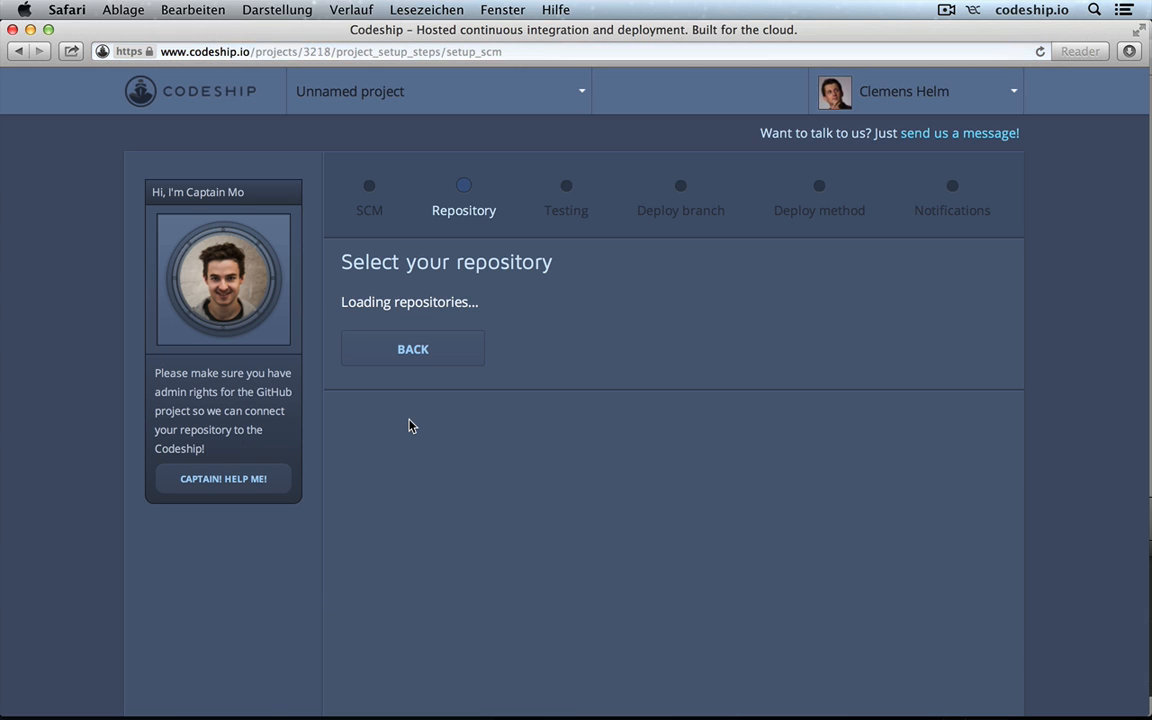
text(sup)
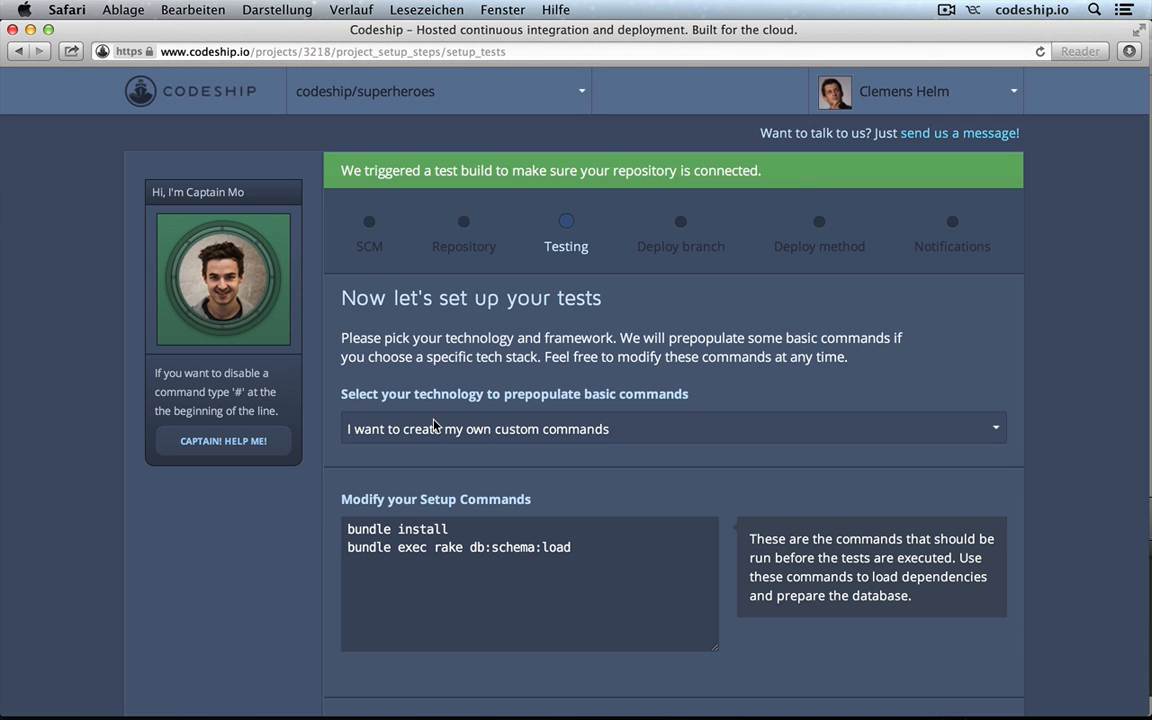
Choose Ruby on Rails, change the test command to bundle exec cucumber, and save.
click(672, 428)
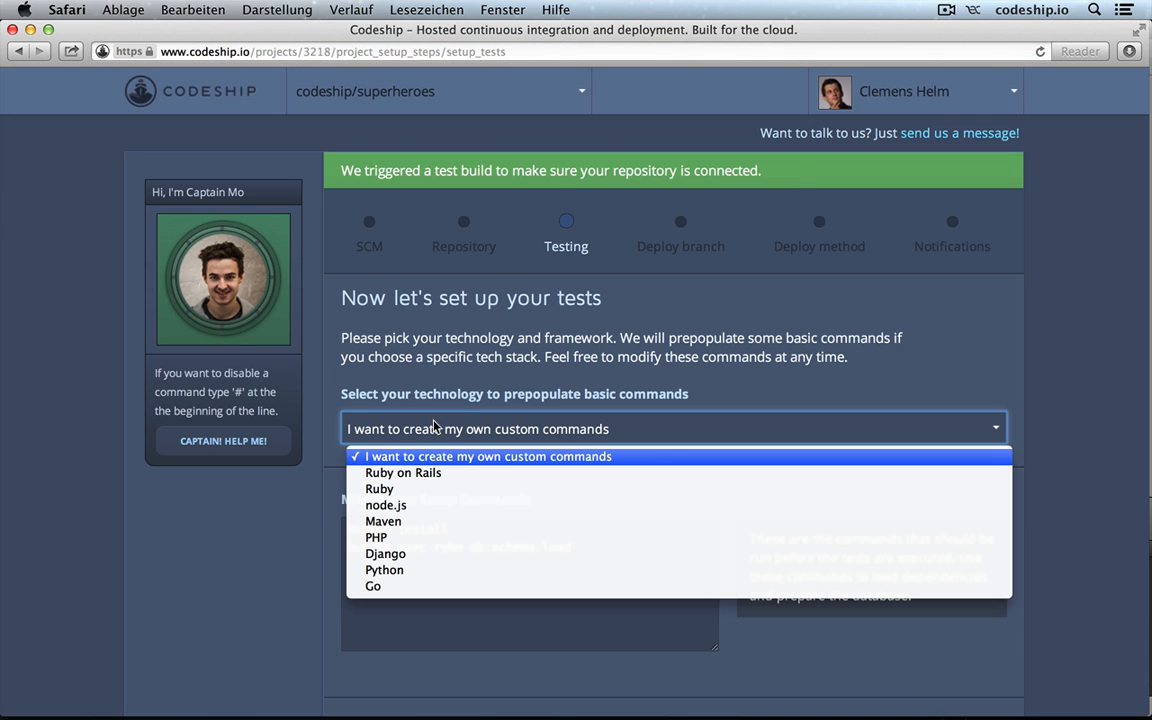
click(402, 472)
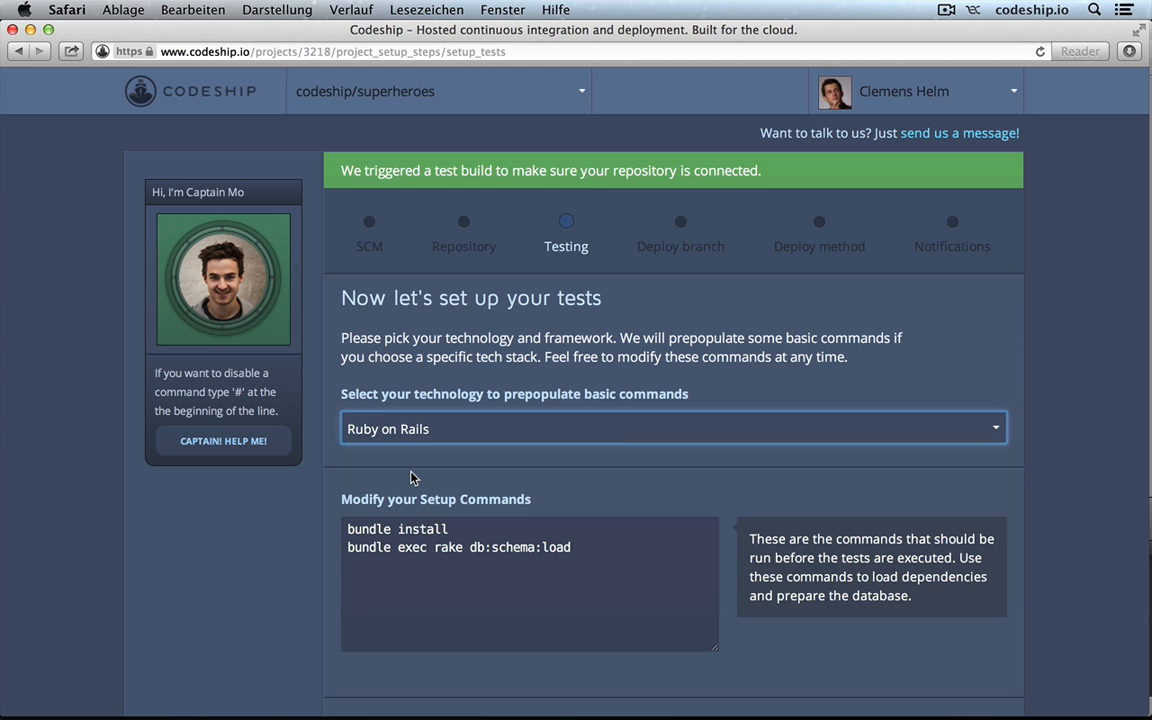
scroll(down, 3)
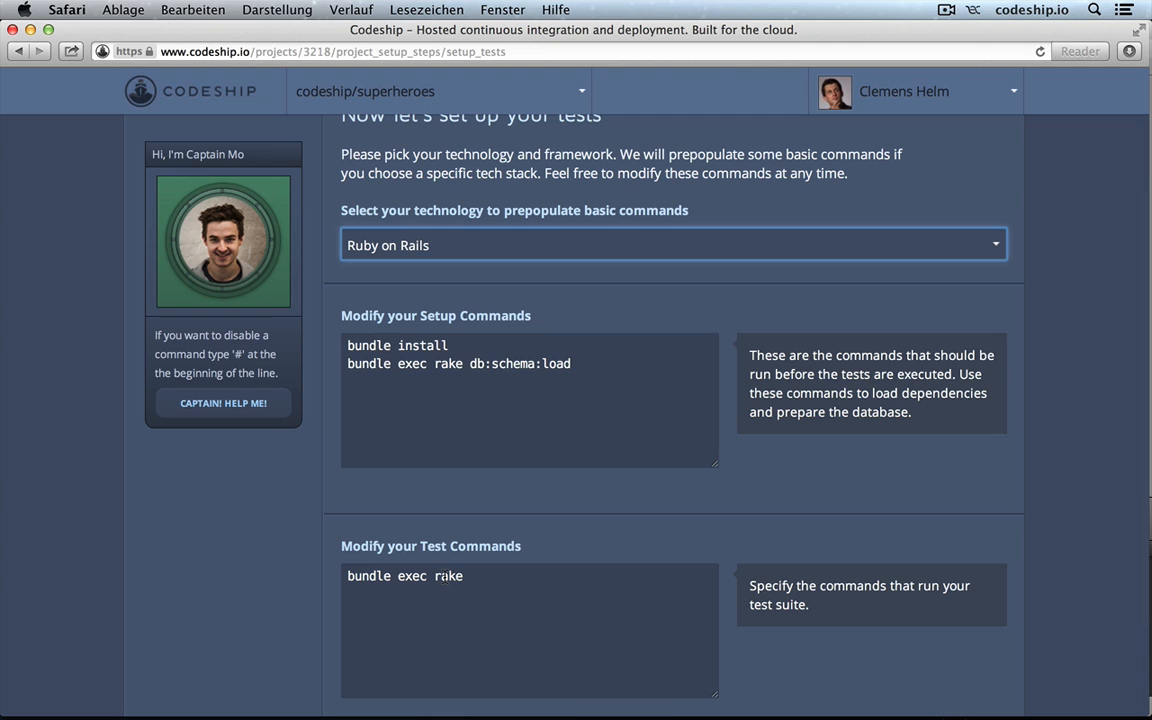
double_click(448, 576)
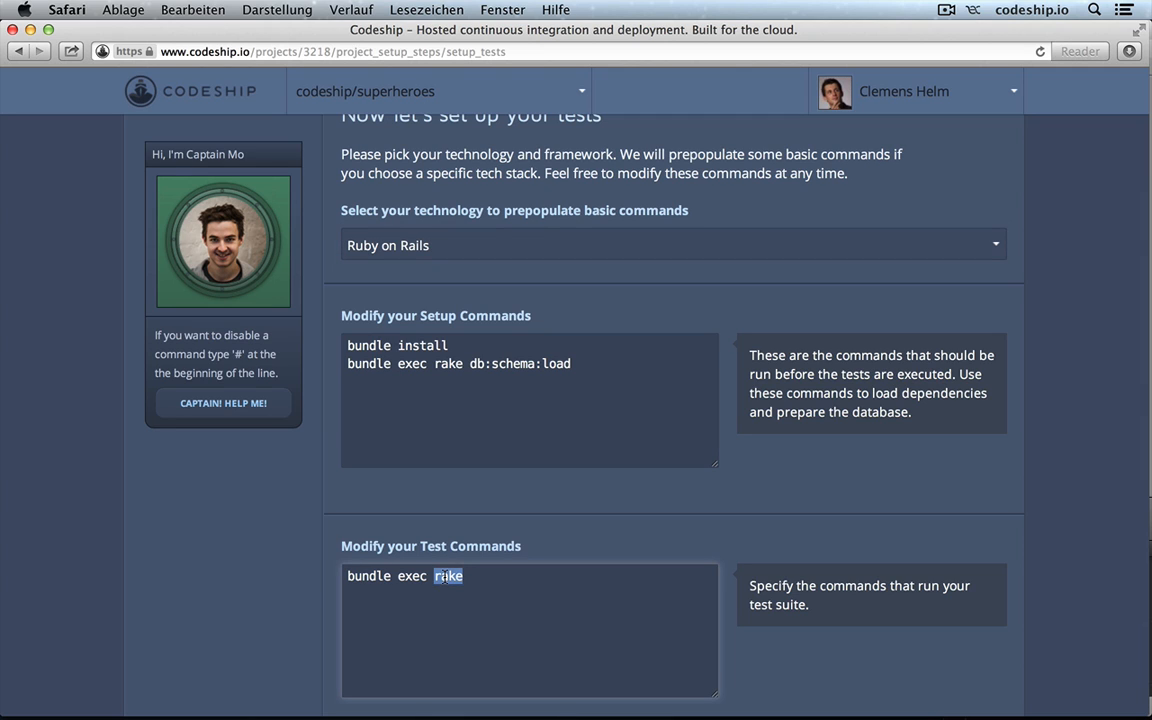
text(cucum)
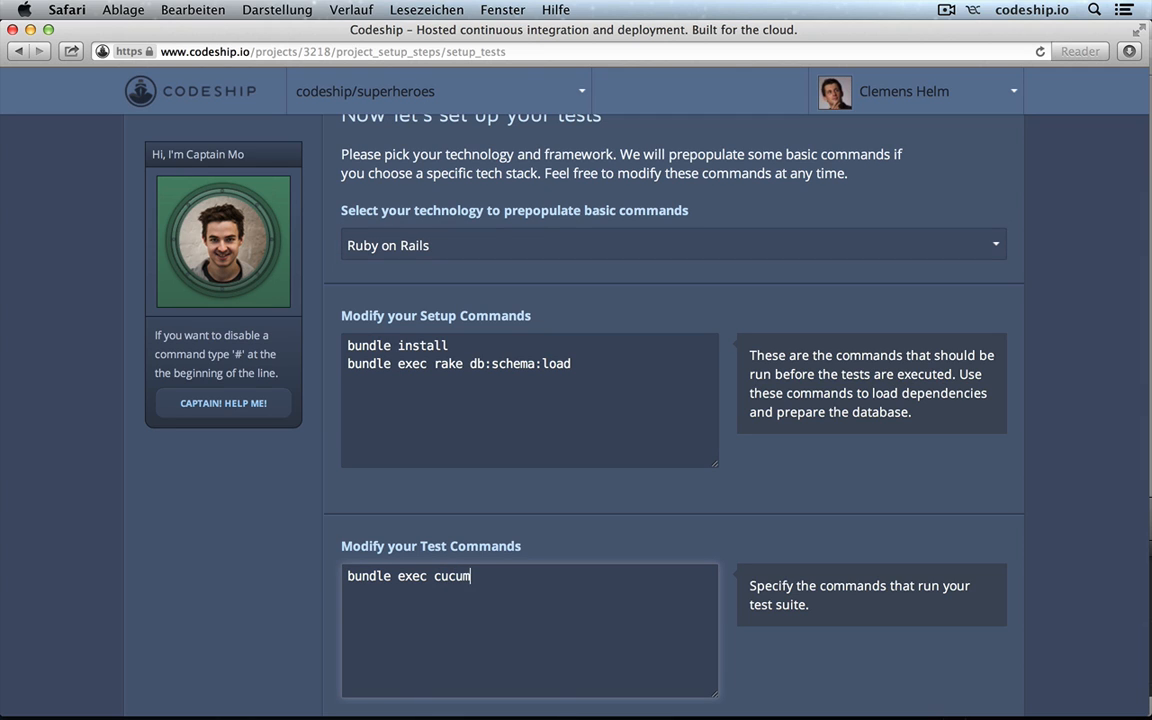
text(ber)
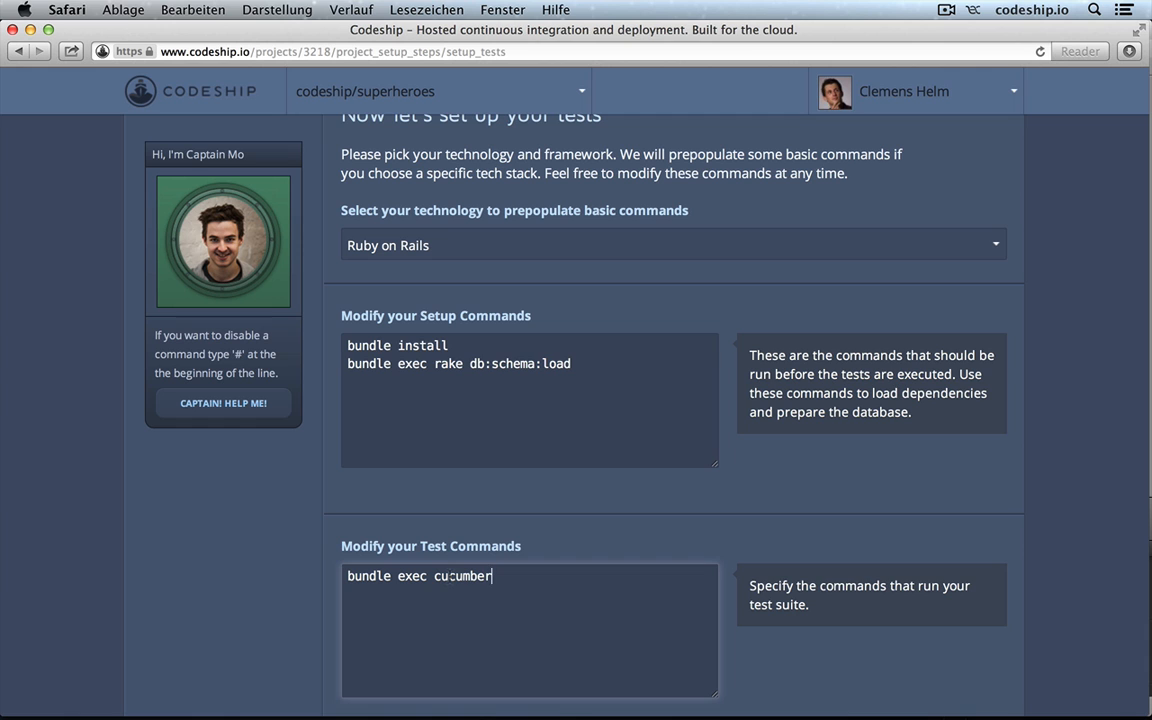
scroll(down, 3)
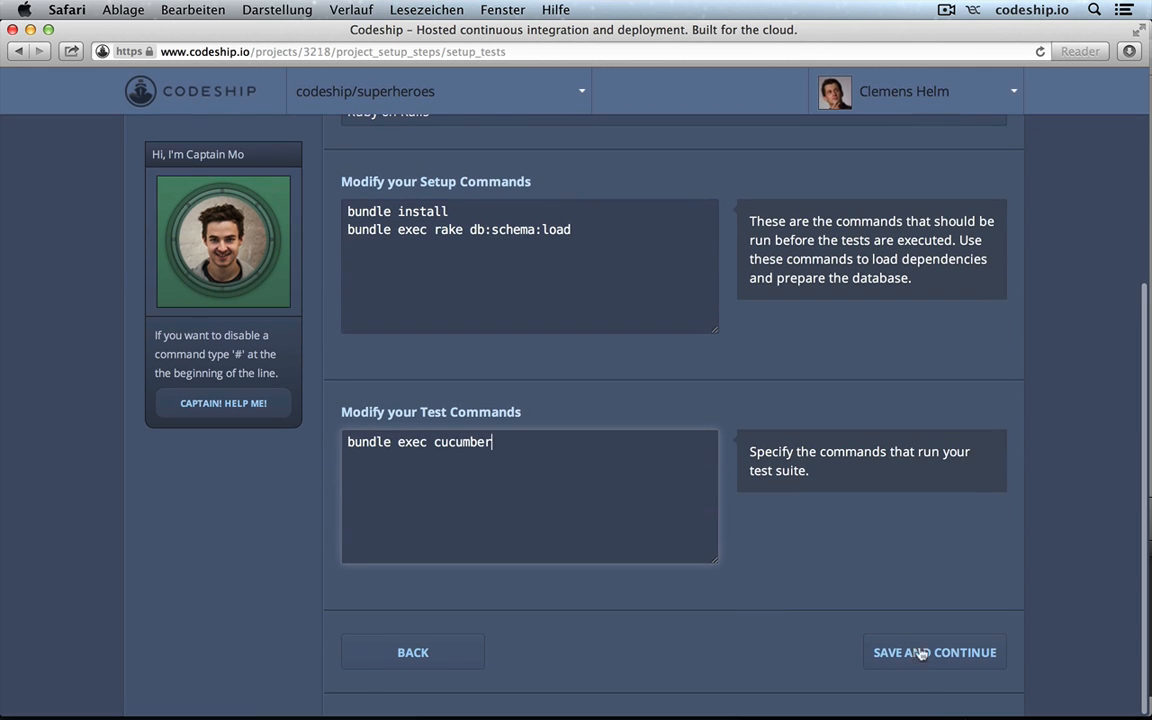
click(934, 652)
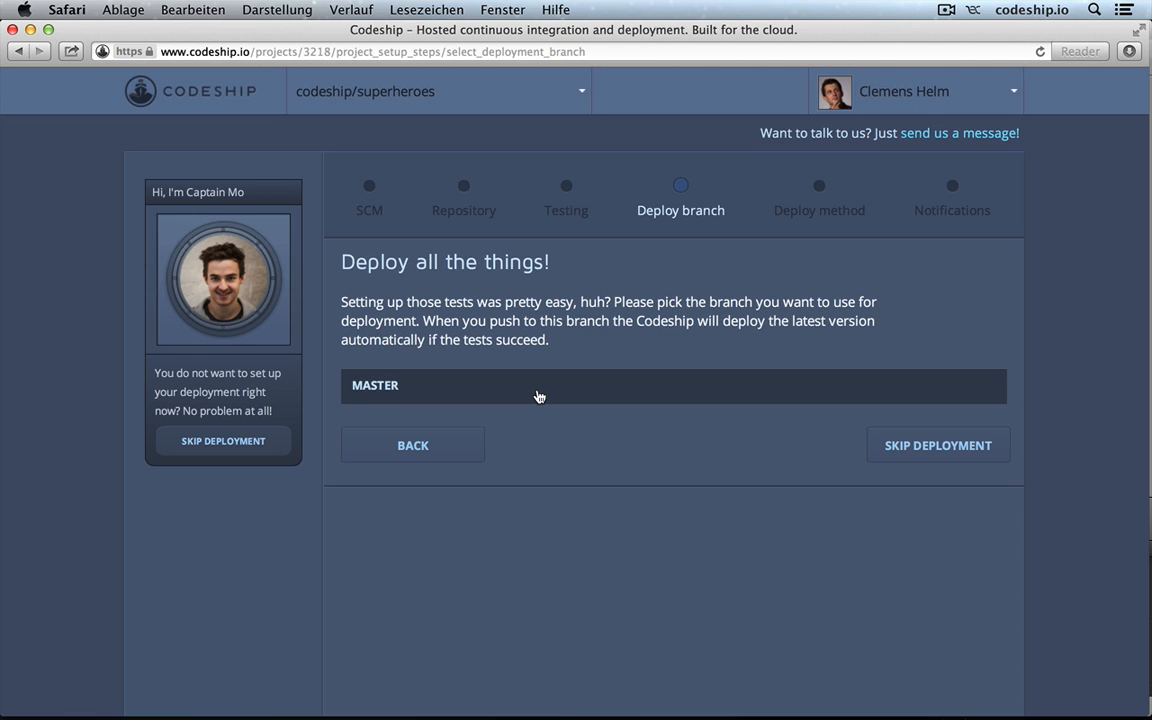
mouse_move(560, 112)
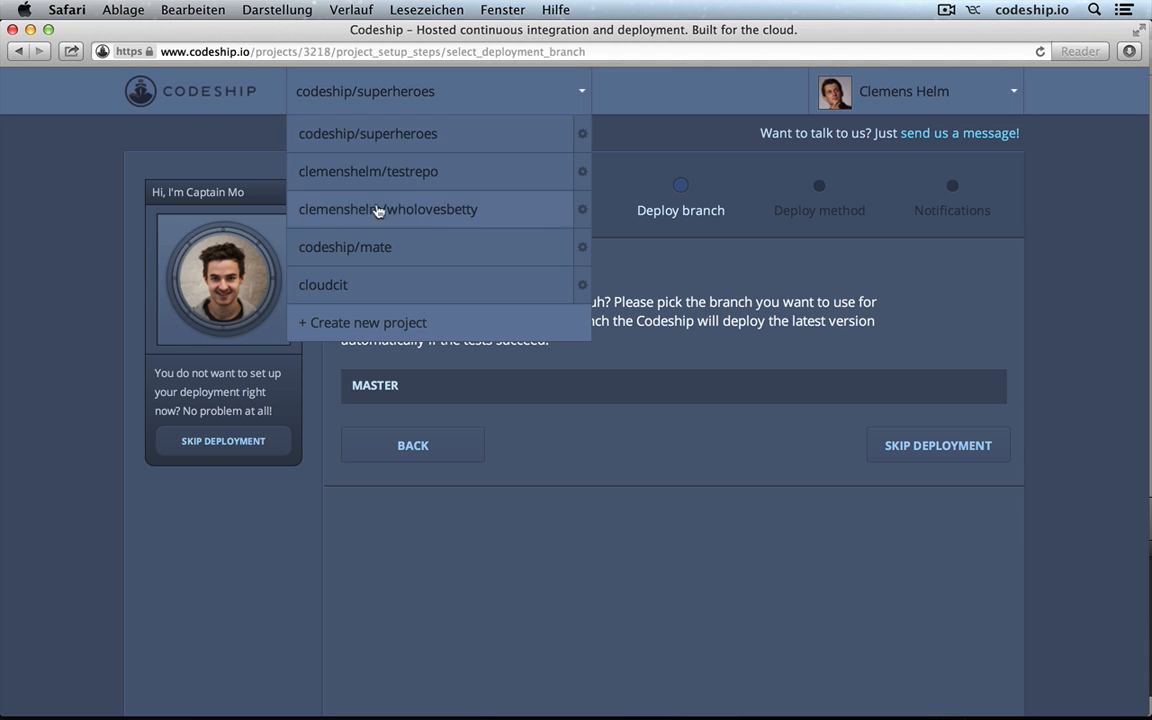
Select a project from Codeship's project list.
click(368, 132)
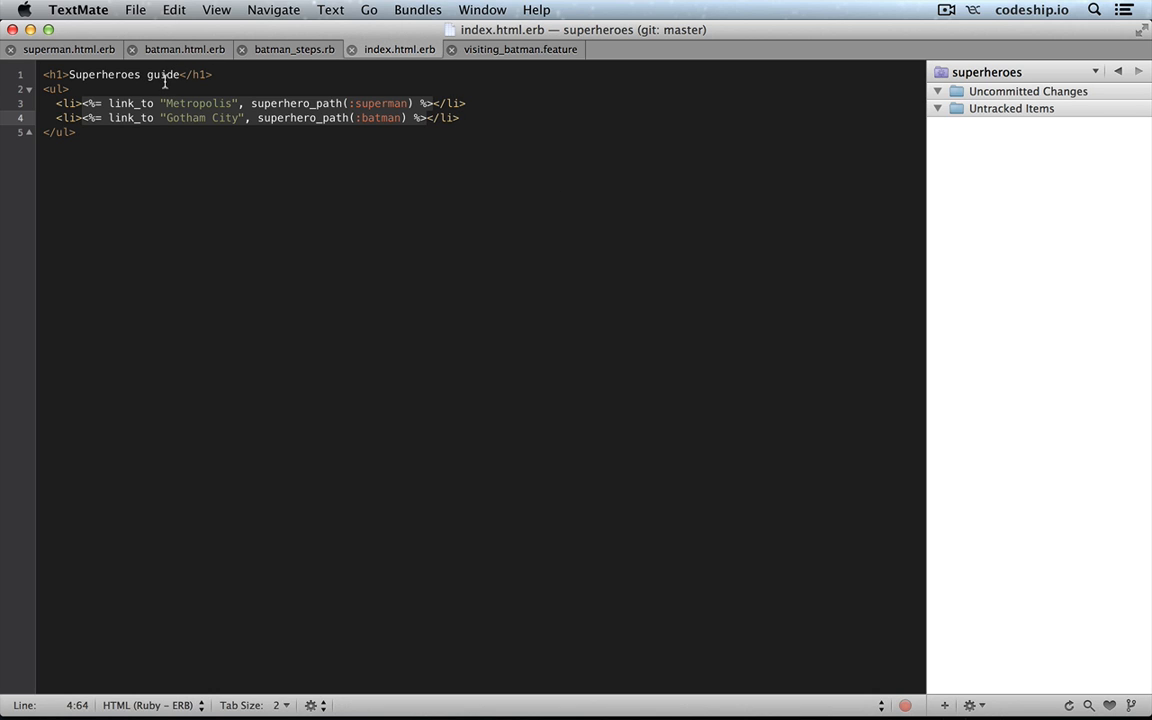
Remove 'guide' from the h1 heading and commit with summary 'Only superheroes.'.
double_click(164, 74)
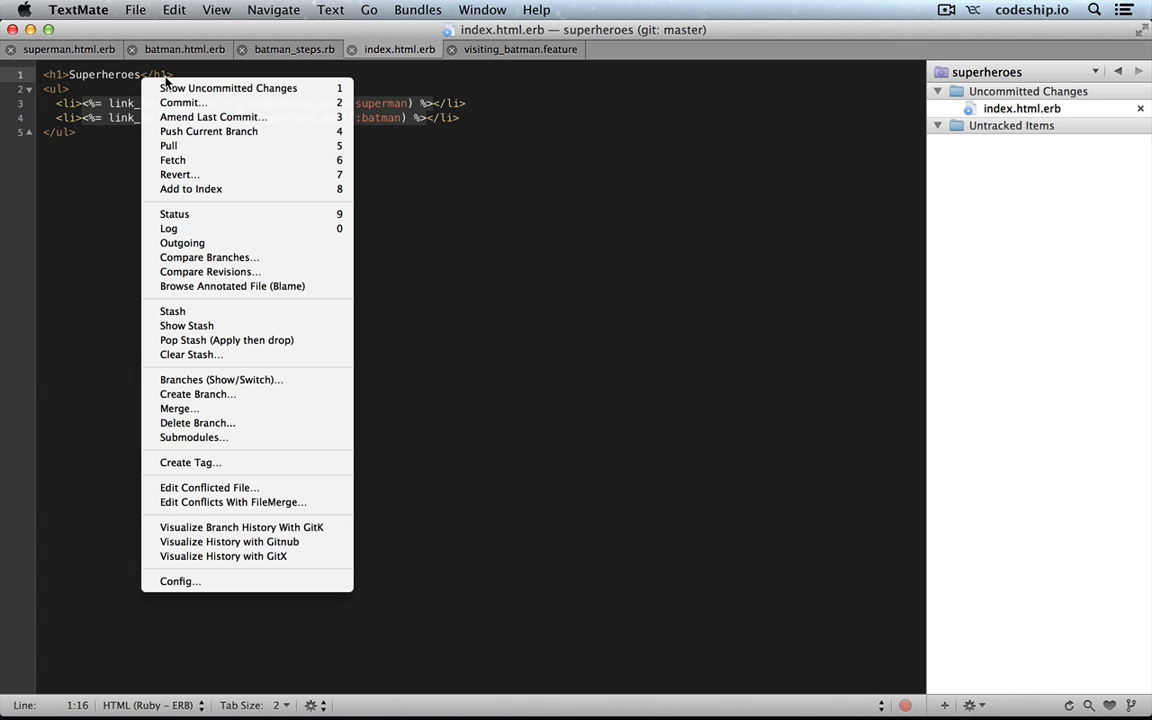
click(182, 102)
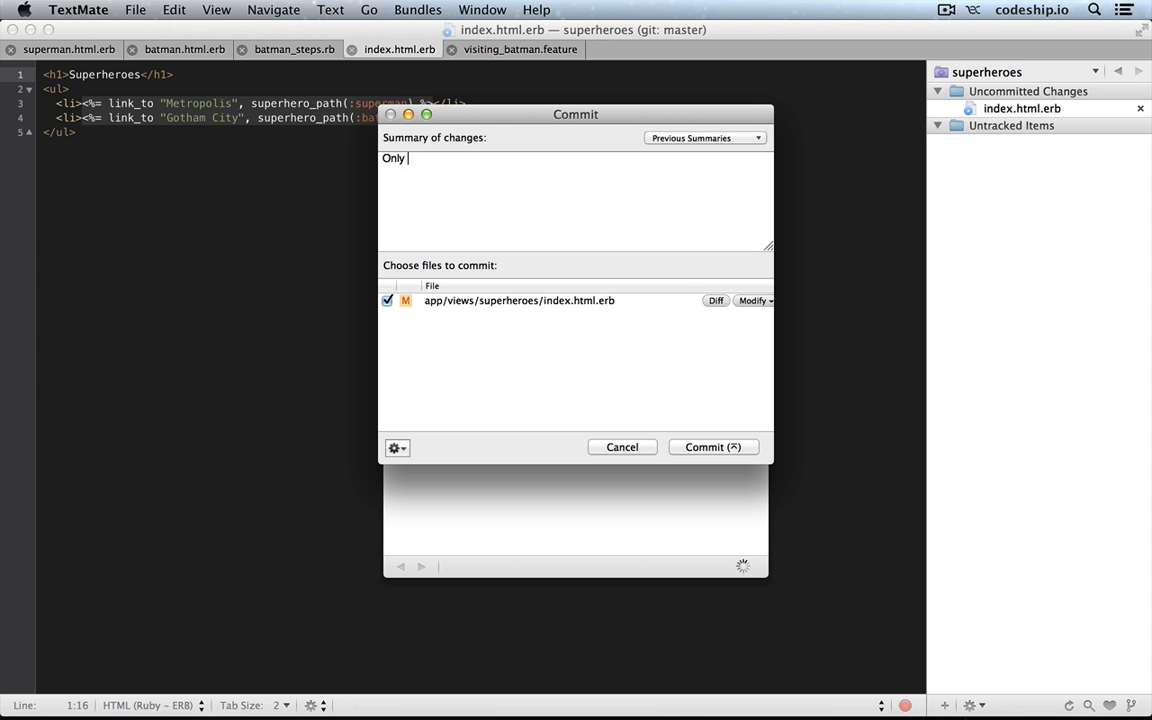
text(superhero)
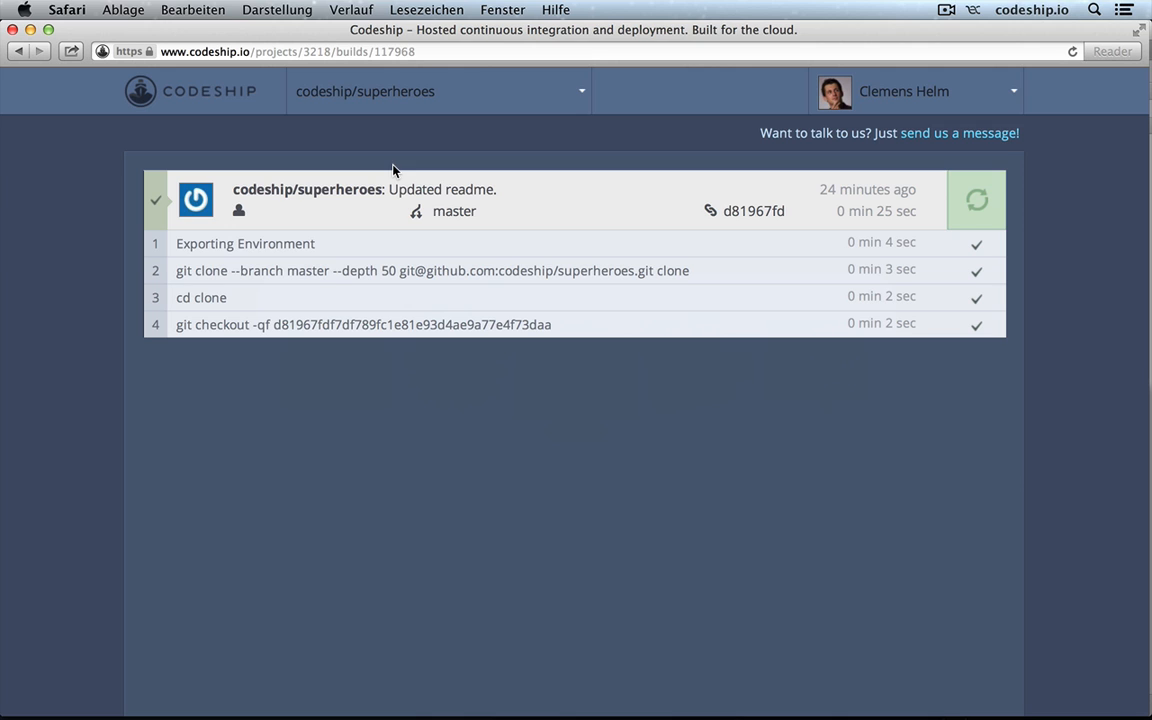
From codeship/superheroes, inspect the failed 'Only superheroes.' build's cucumber output with the Spiderman failure.
click(438, 92)
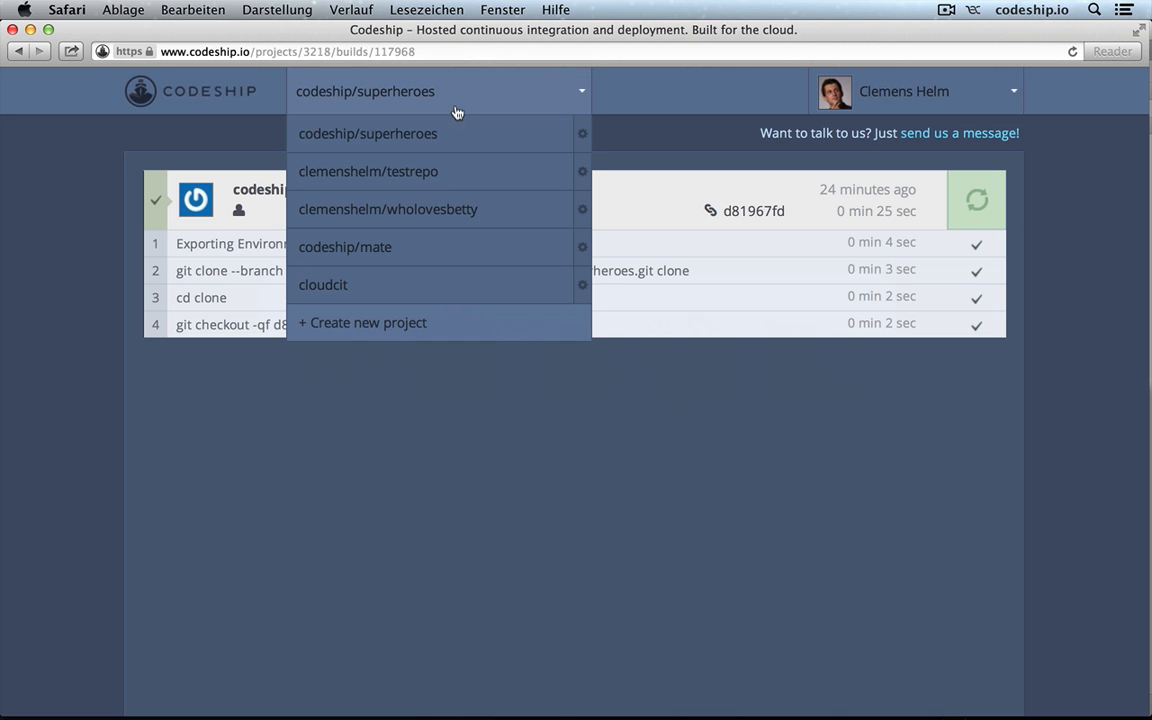
click(368, 132)
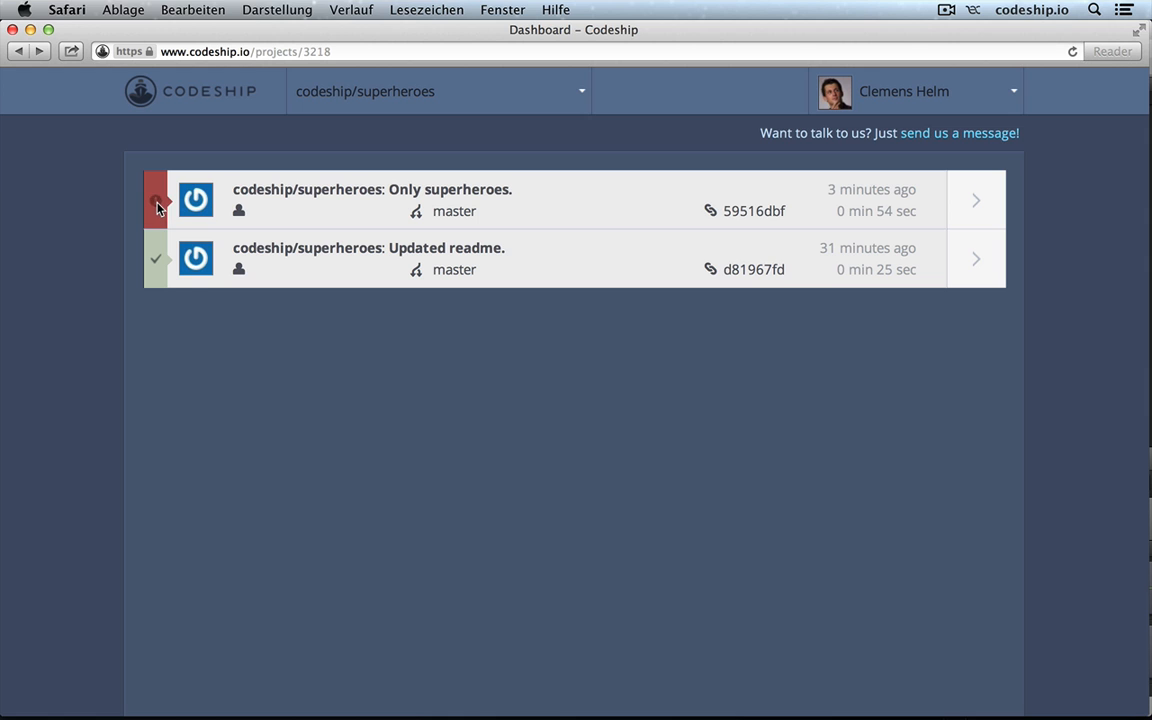
click(450, 200)
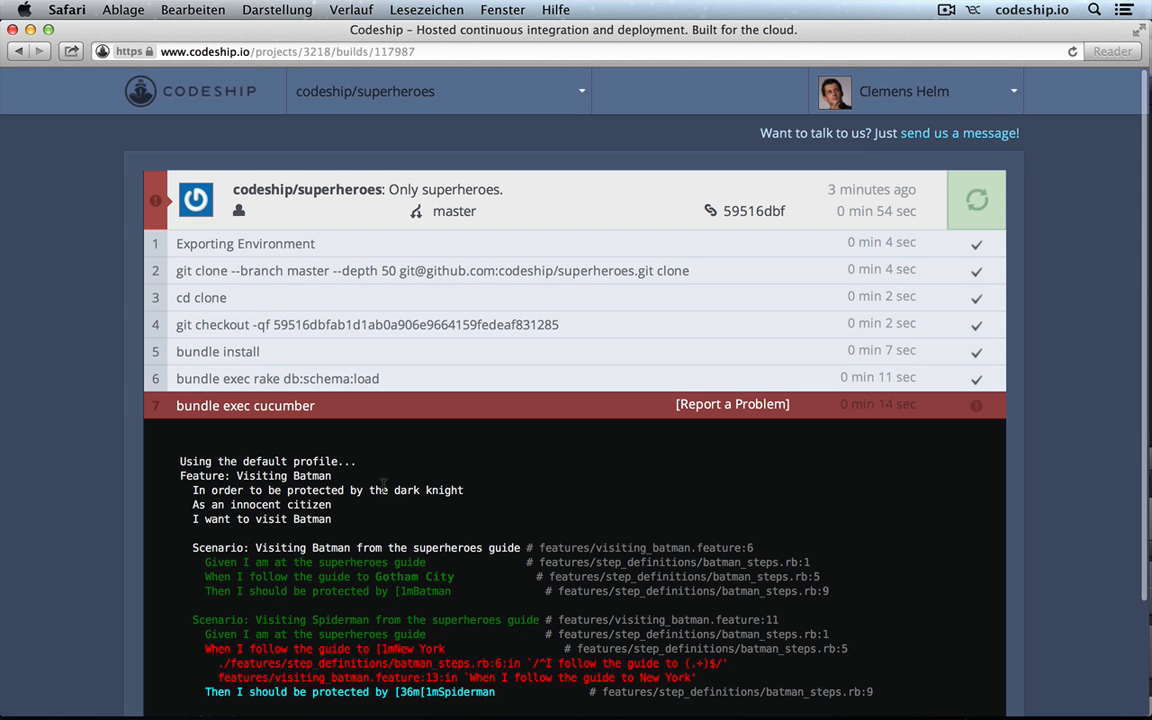
scroll(down, 3)
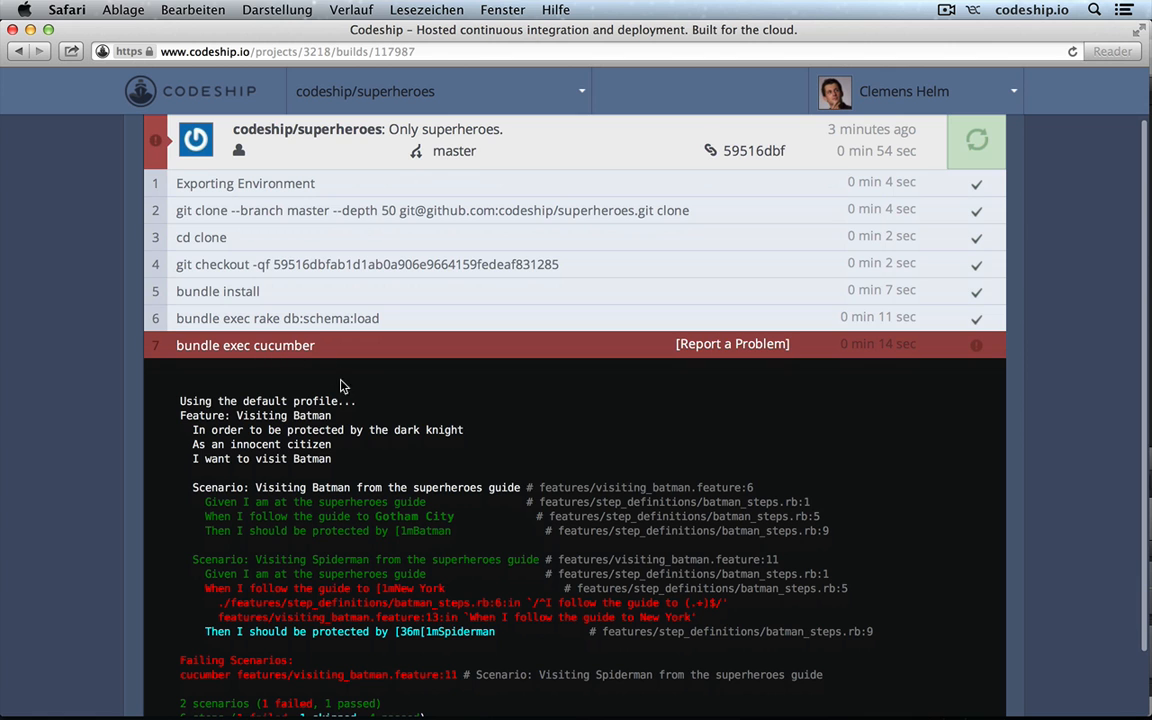
scroll(down, 3)
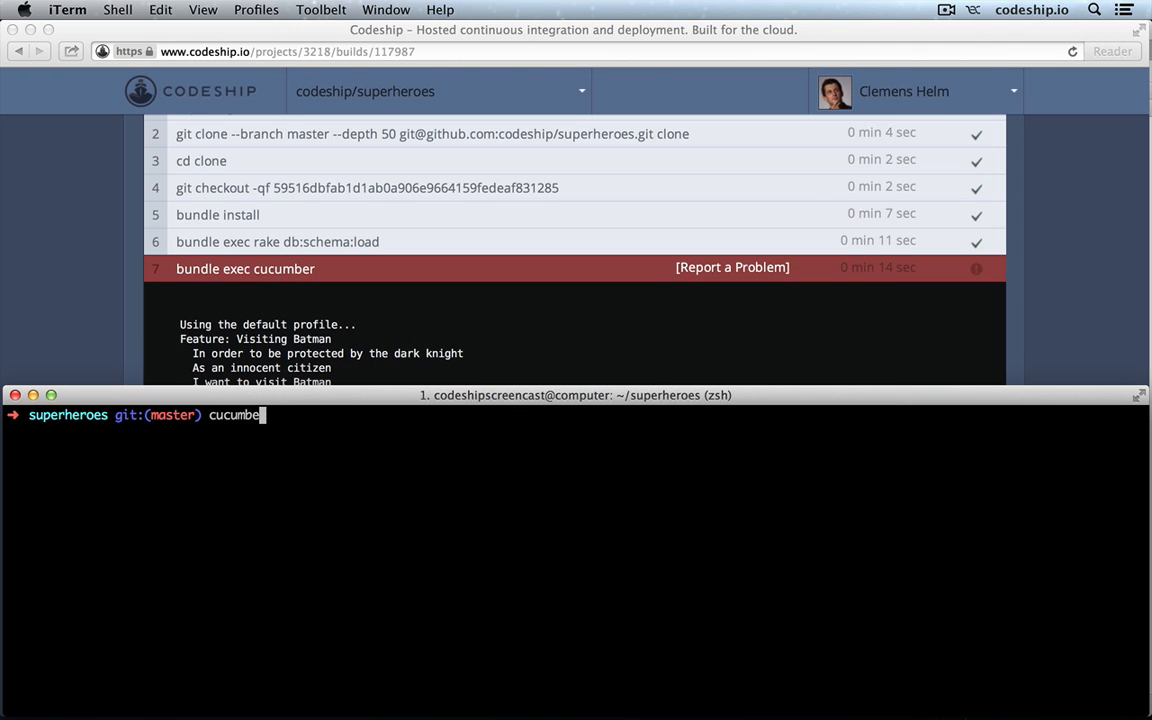
Run cucumber locally, then change the third link to 'New York' pointing to :spiderman.
key(enter)
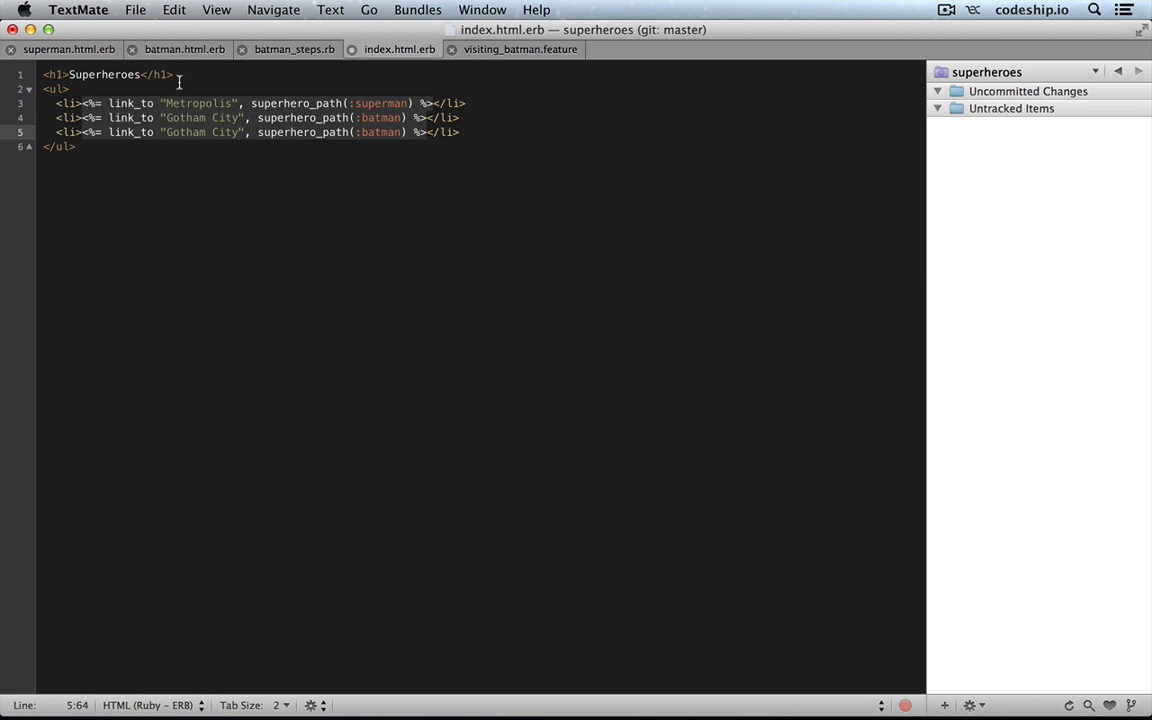
text(N)
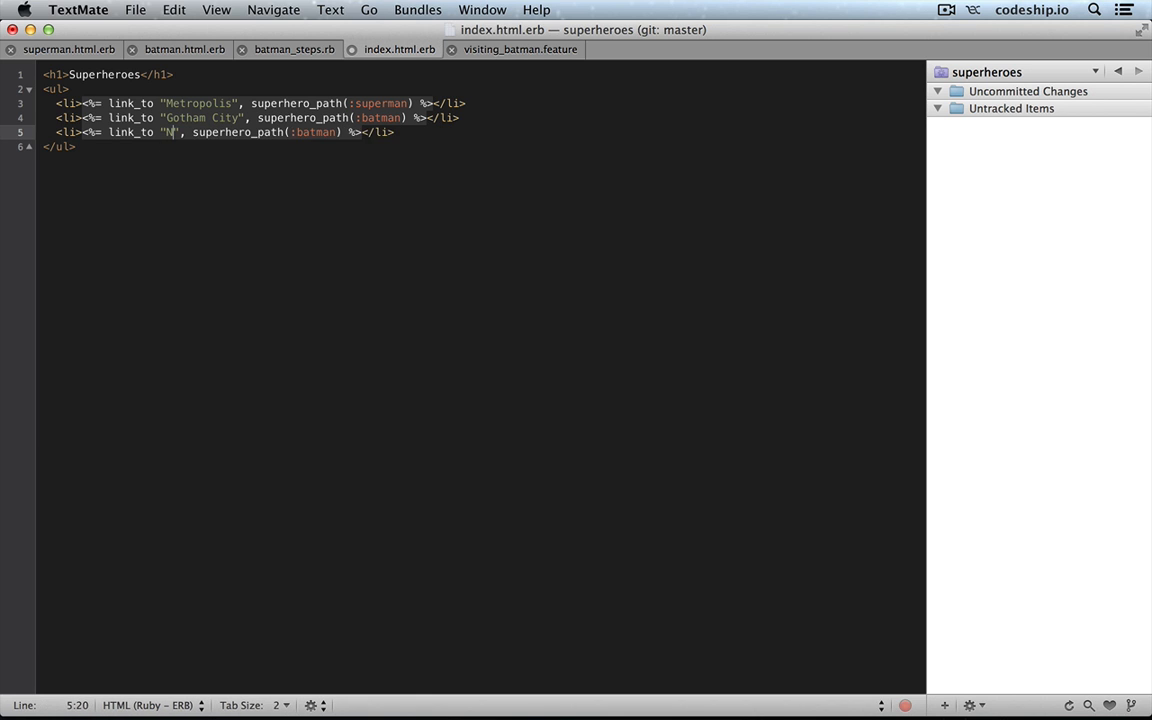
text(ew York)
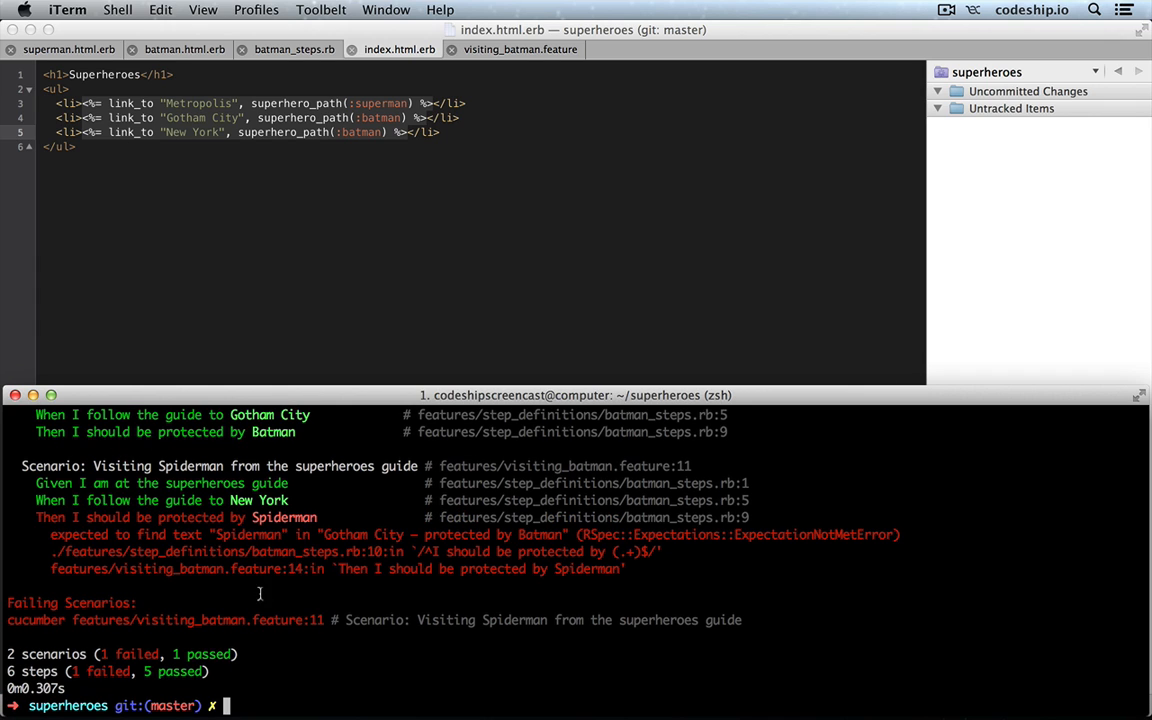
mouse_move(364, 350)
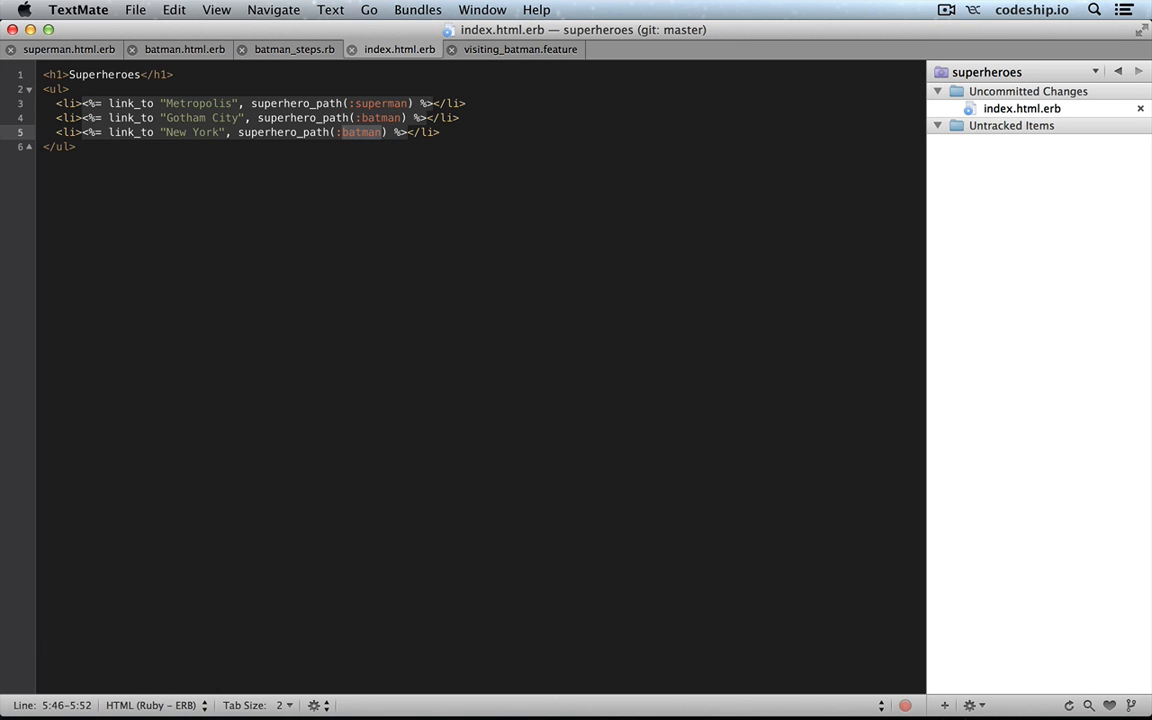
text(spiderman)
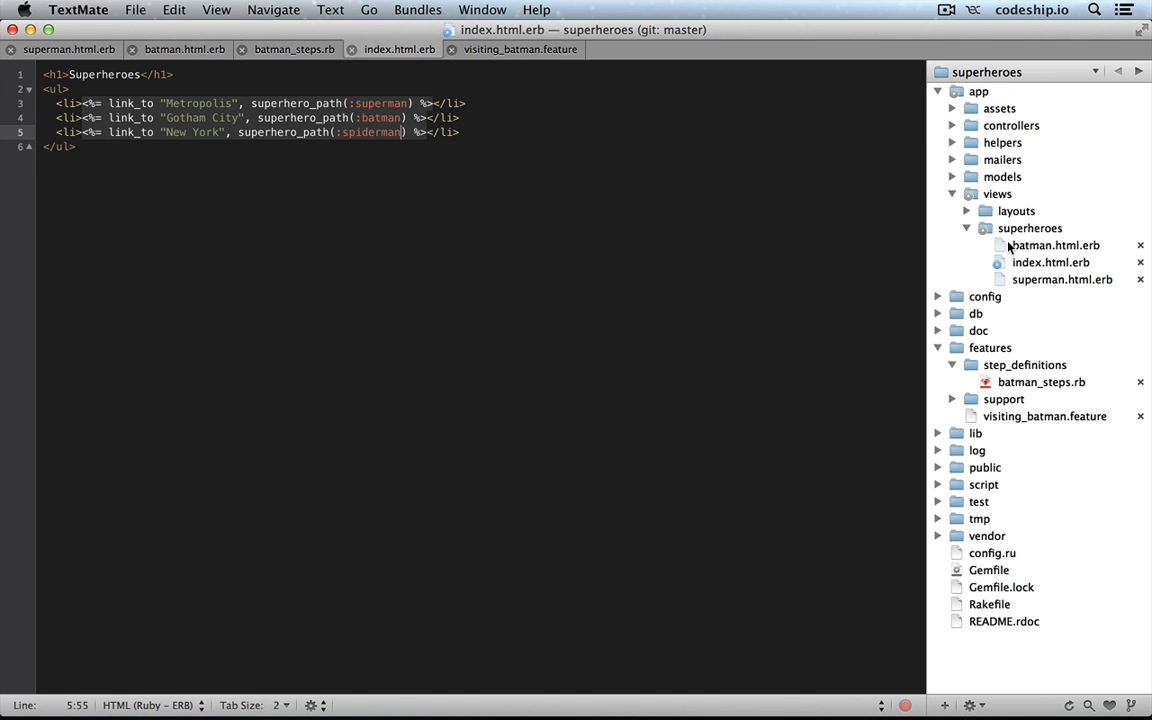
Create spiderman.html.erb with an h1, rerun cucumber and grab the expected Spiderman text.
right_click(986, 72)
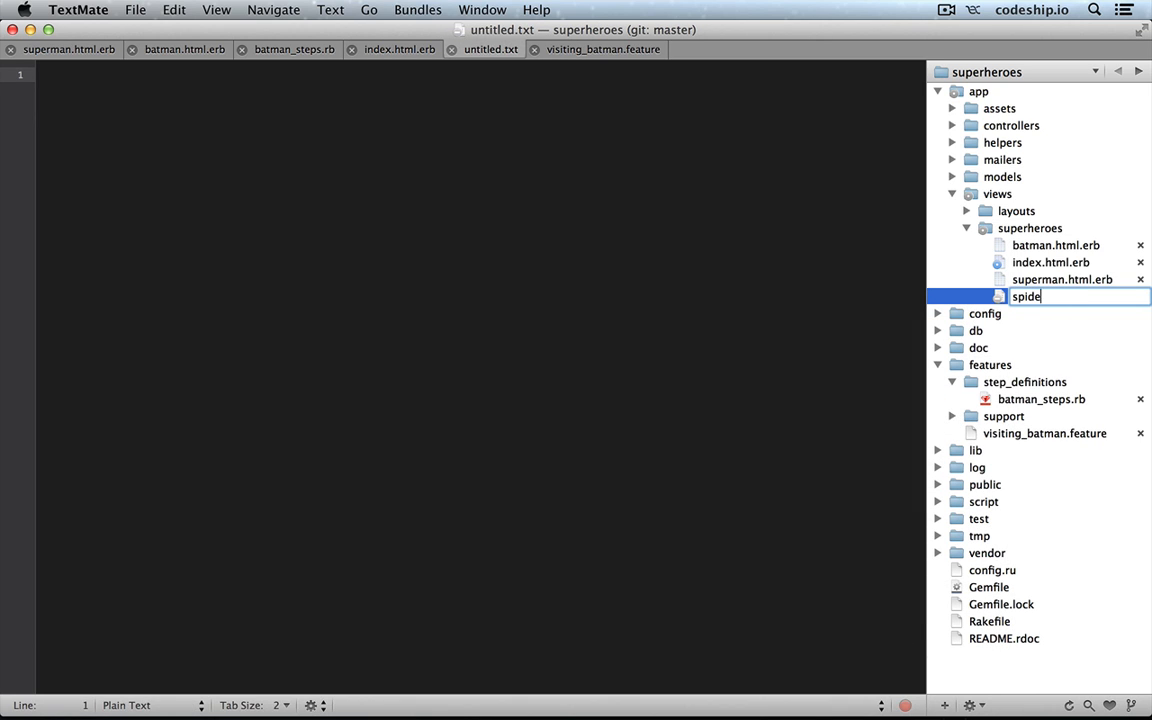
text(rman.html.erb)
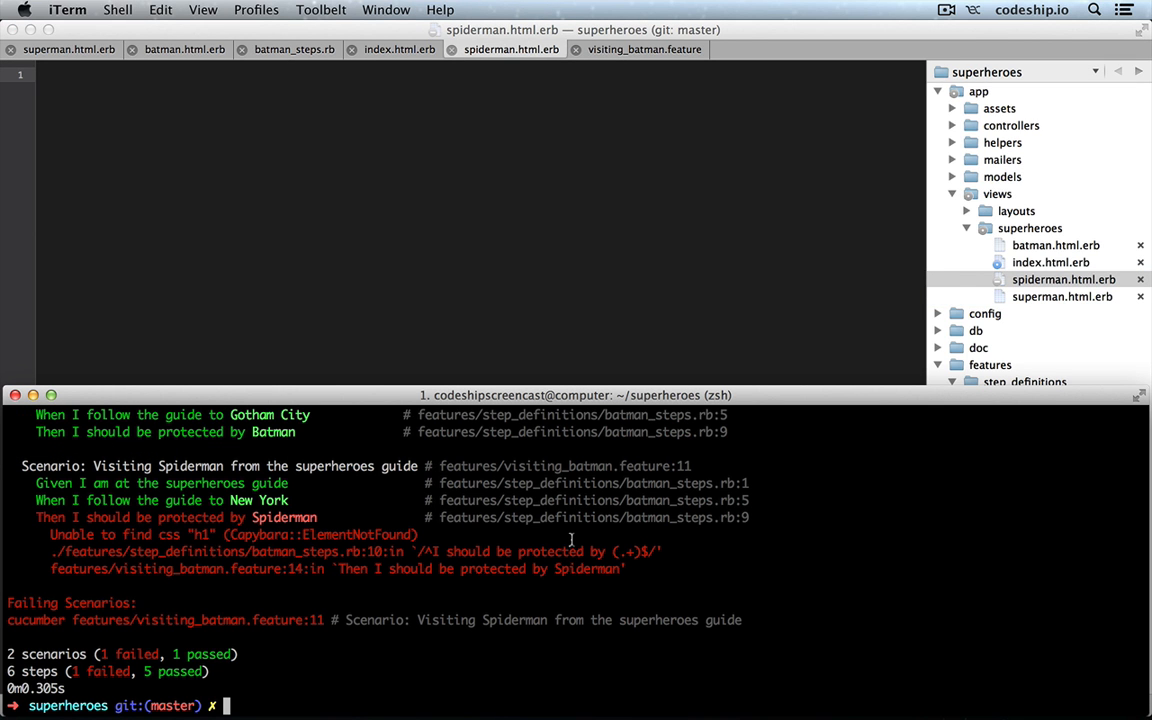
mouse_move(196, 540)
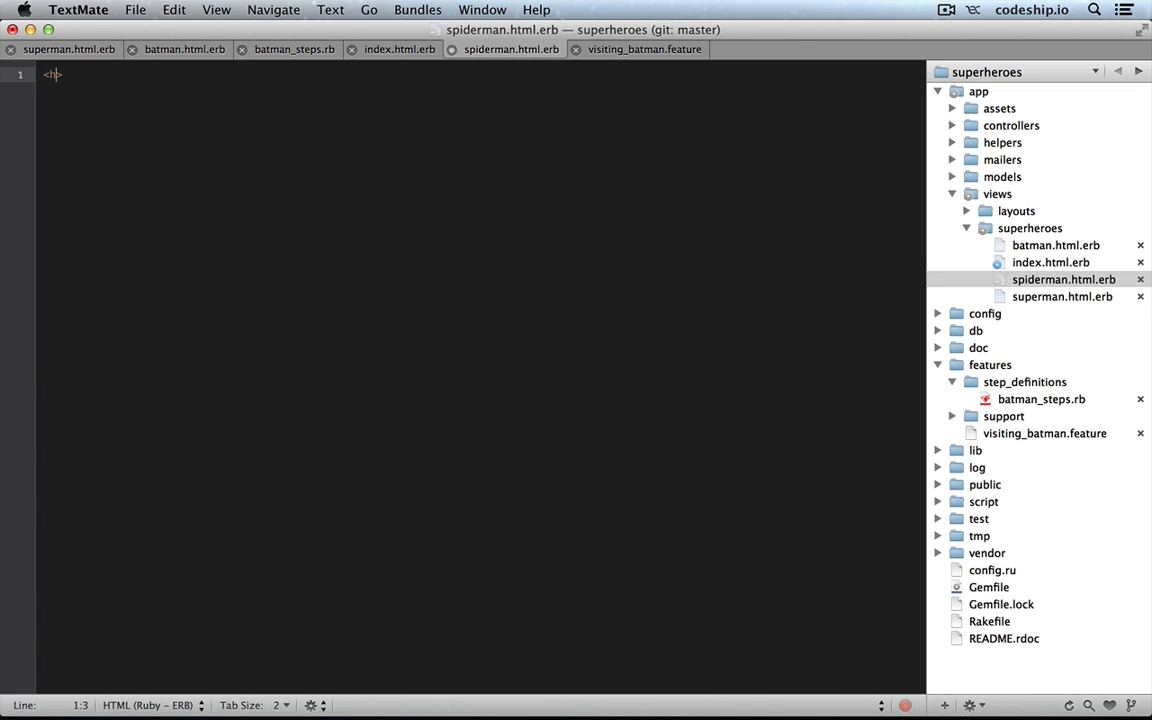
text(1><h)
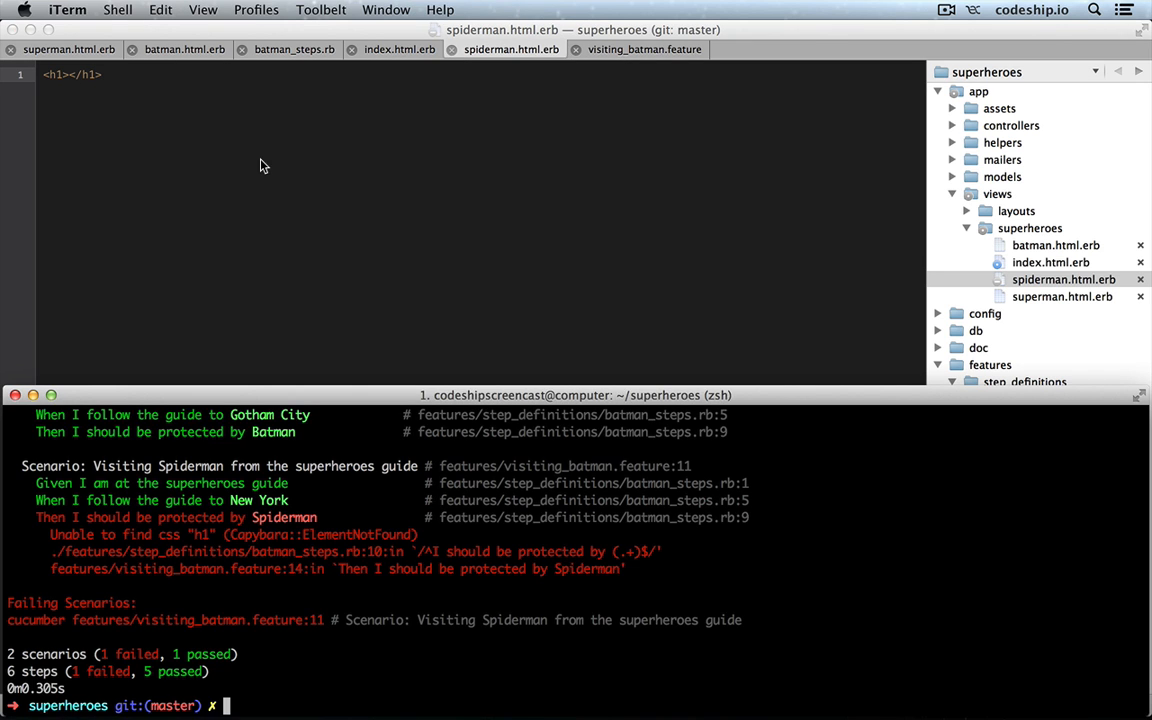
text(cucumber)
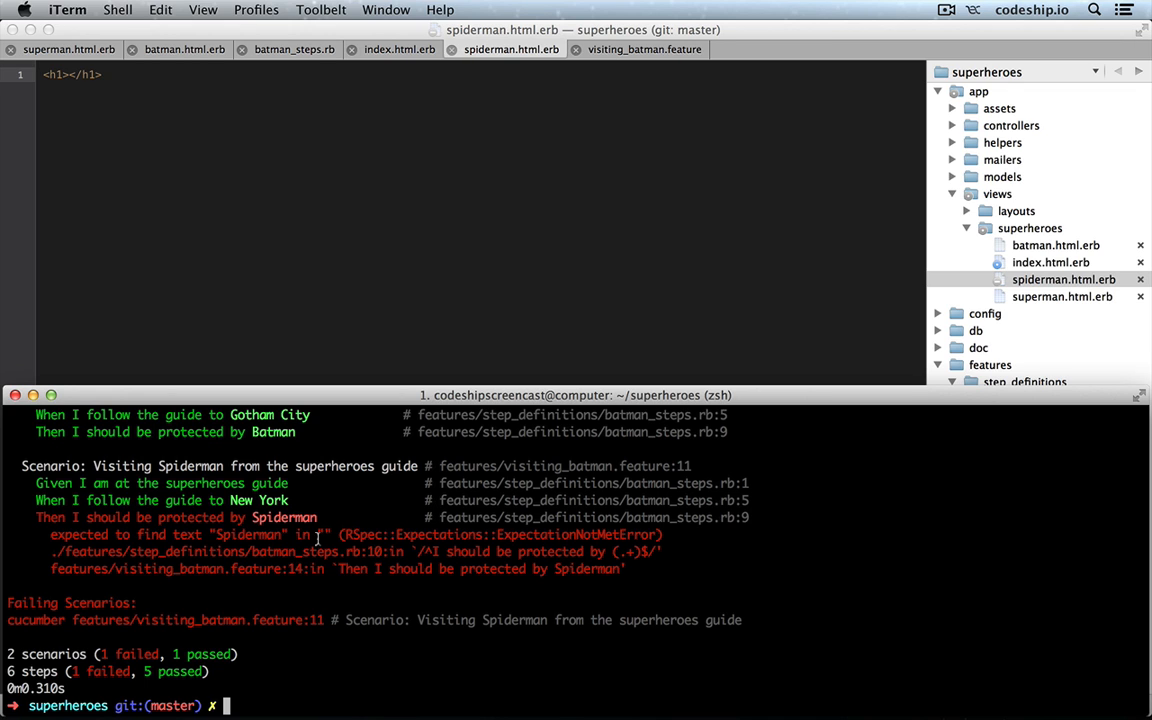
double_click(248, 534)
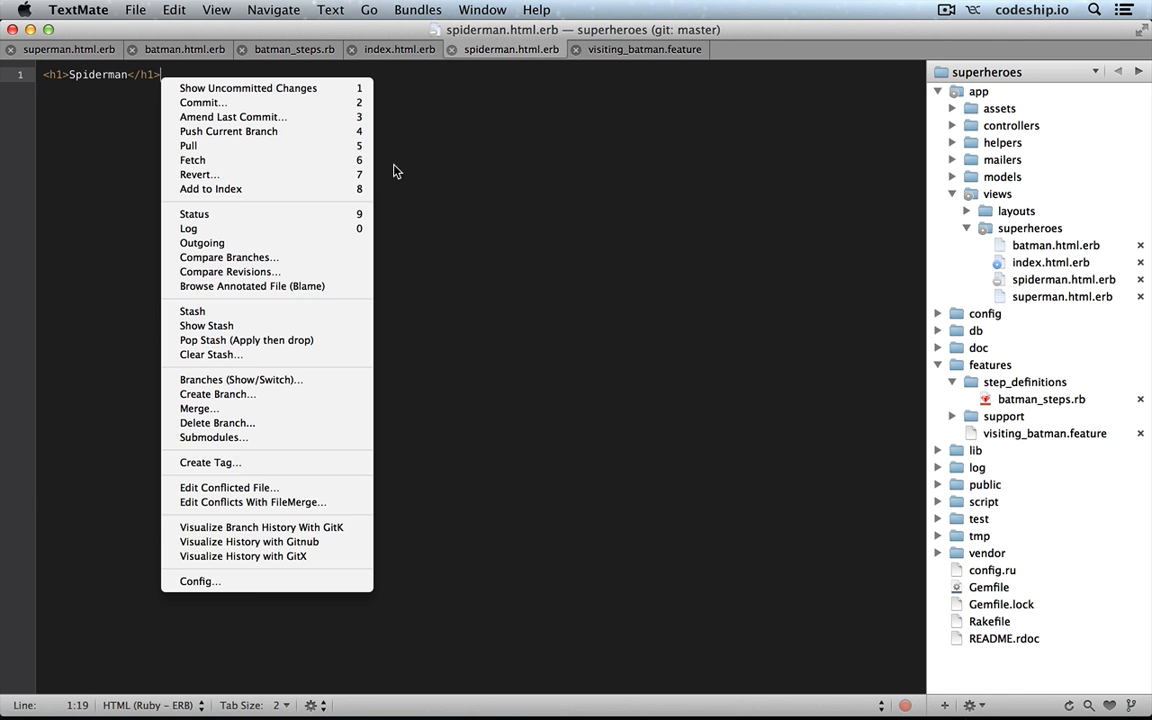
Commit the index page and new spiderman view with summary 'Added spiderman.'.
click(204, 102)
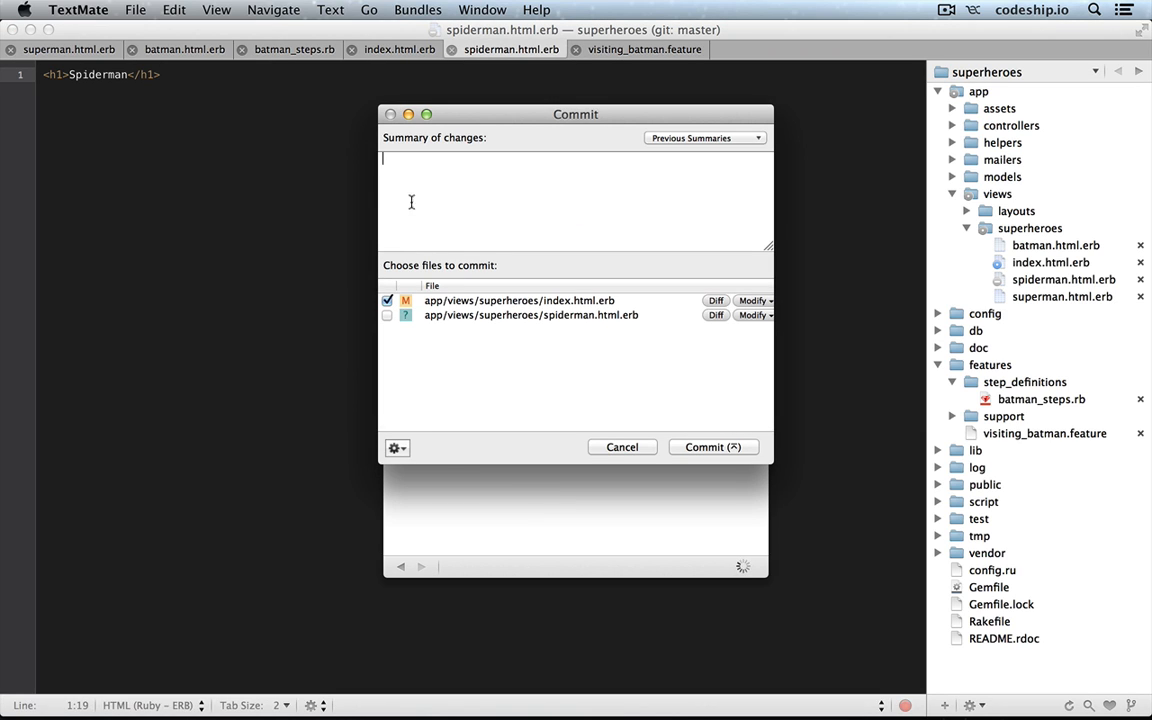
click(388, 314)
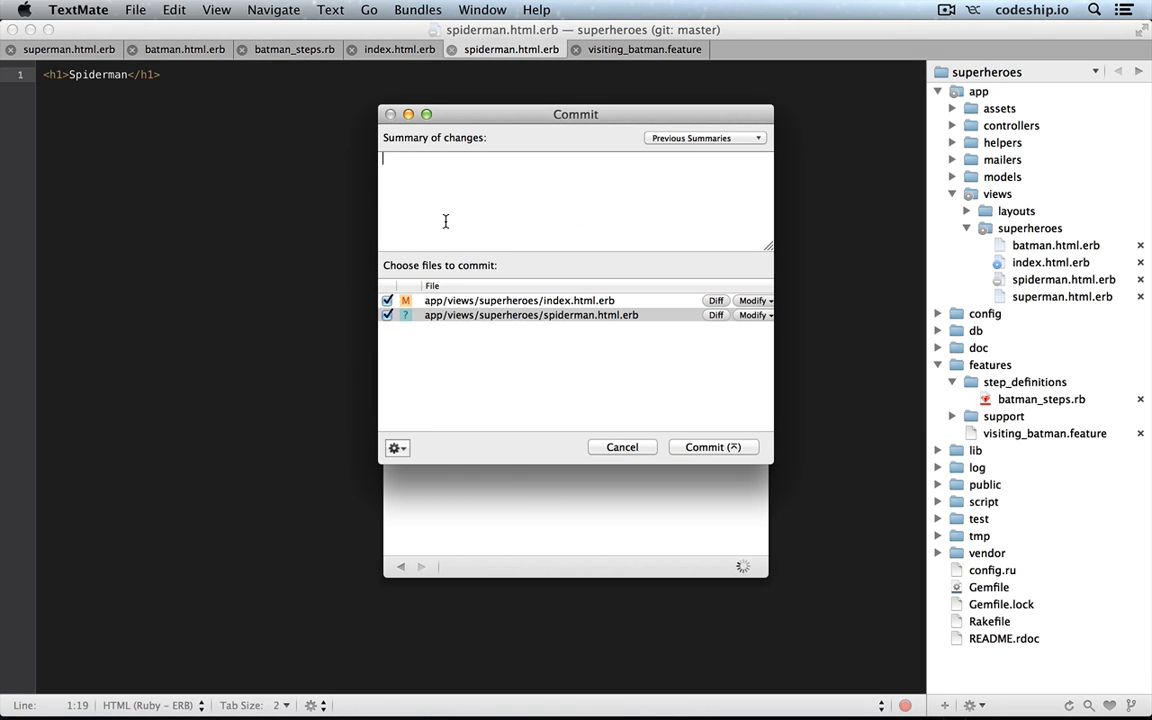
text(Added spider)
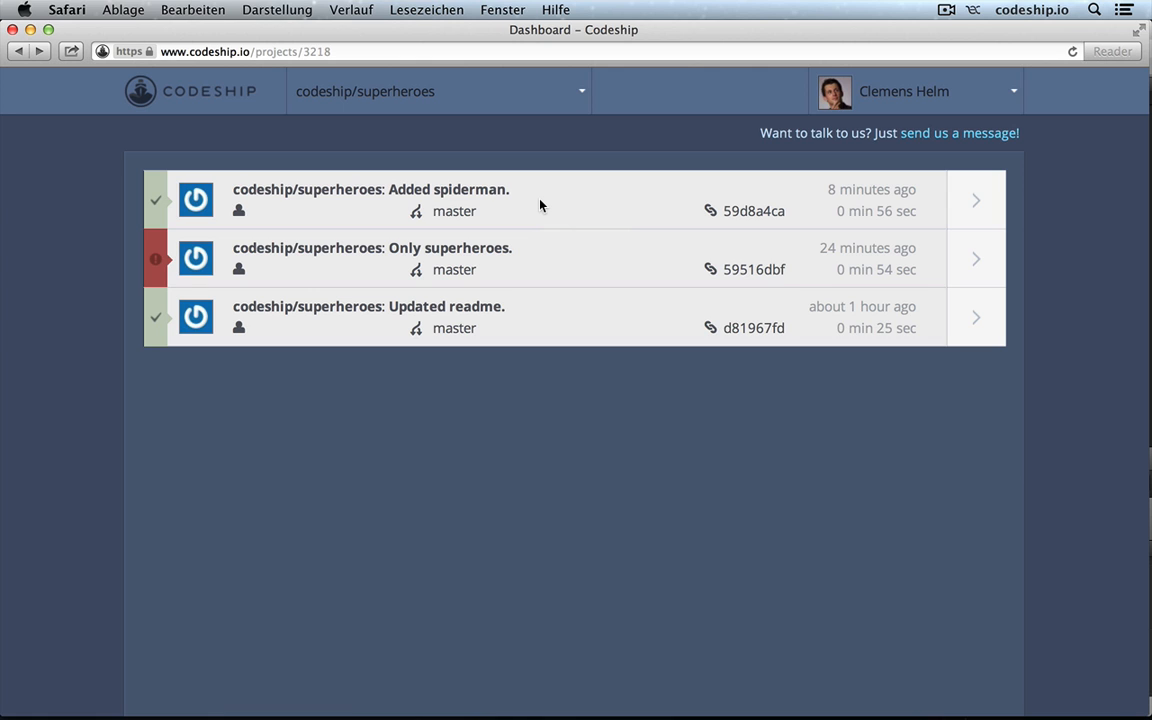
text(hero)
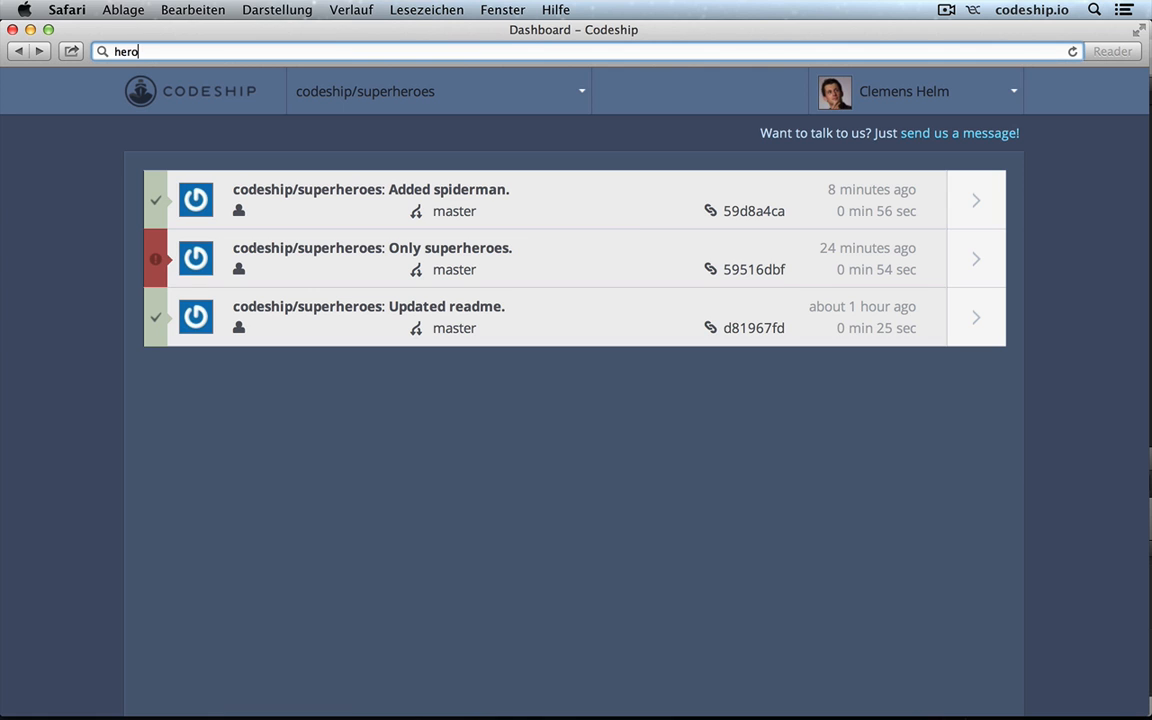
text(www.heroku.com)
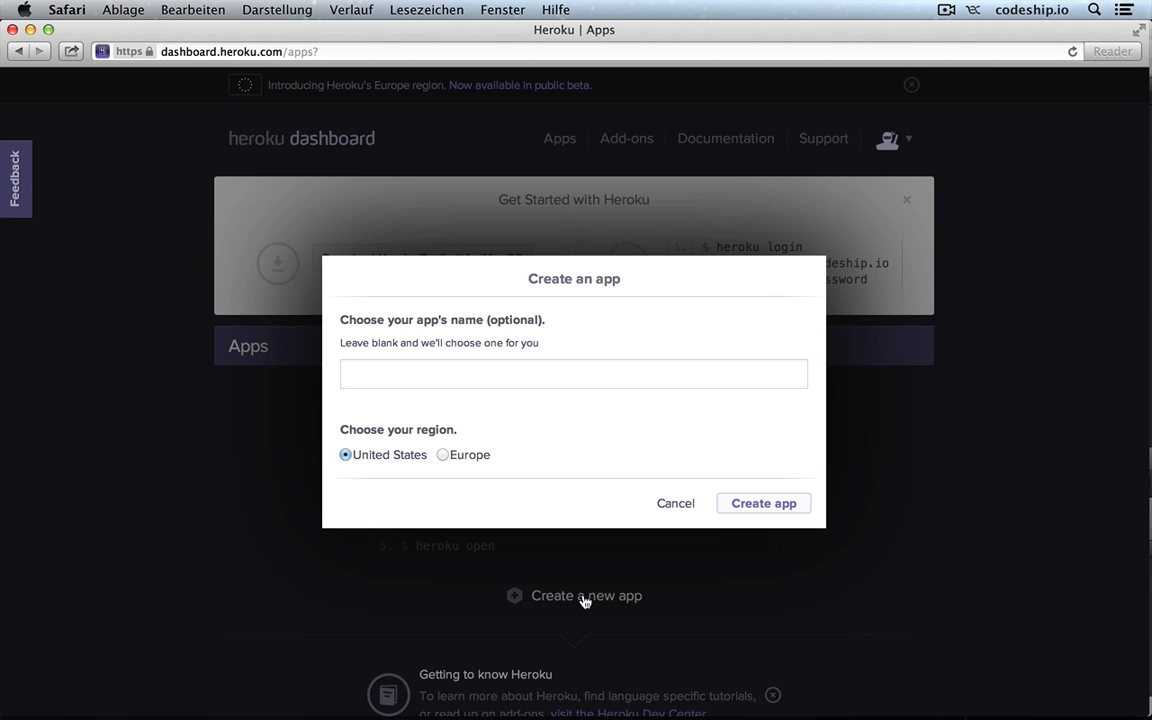
click(572, 374)
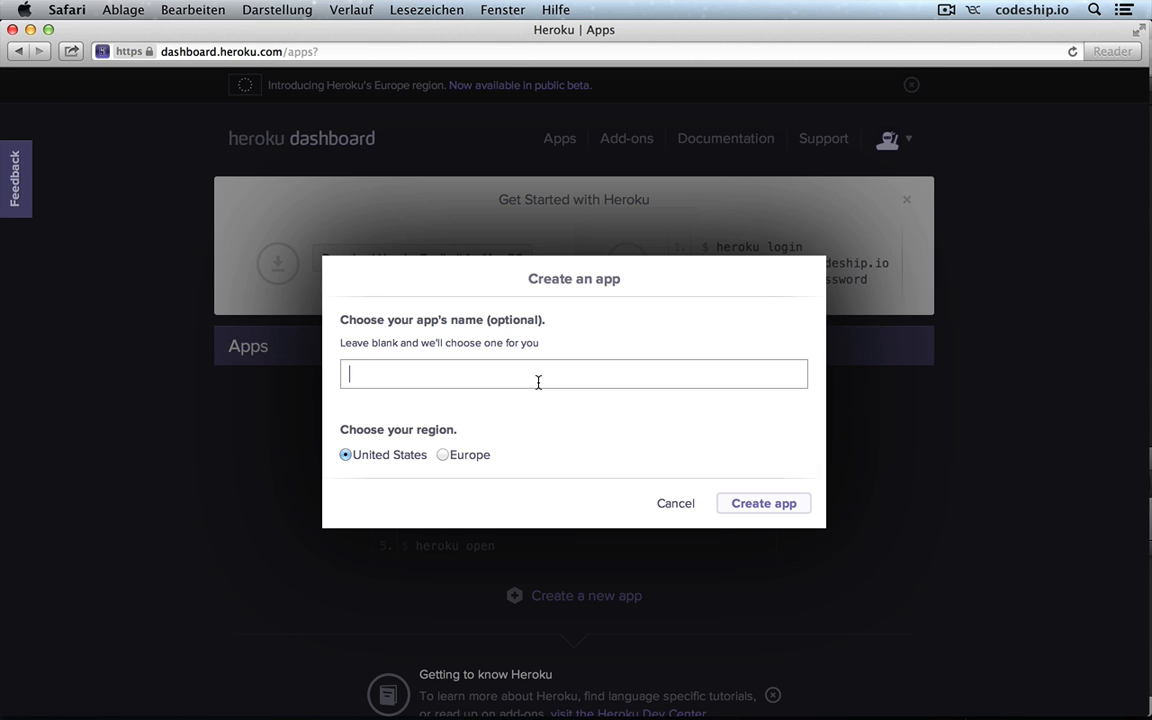
text(super)
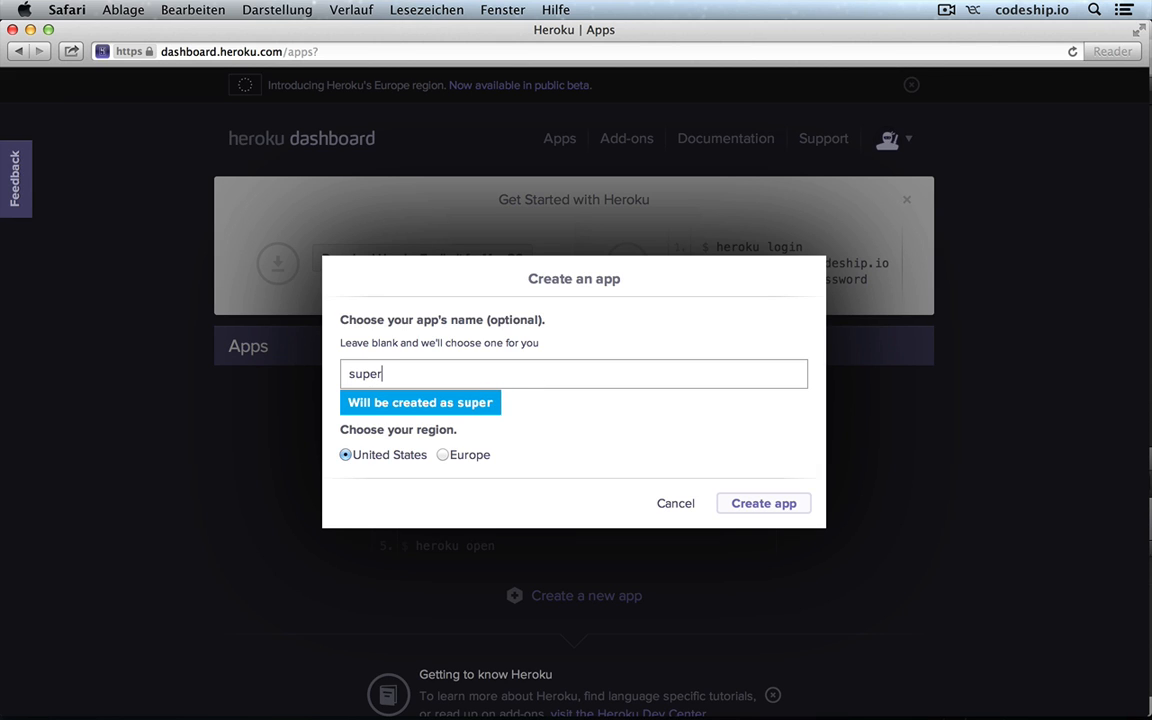
text(heroes-)
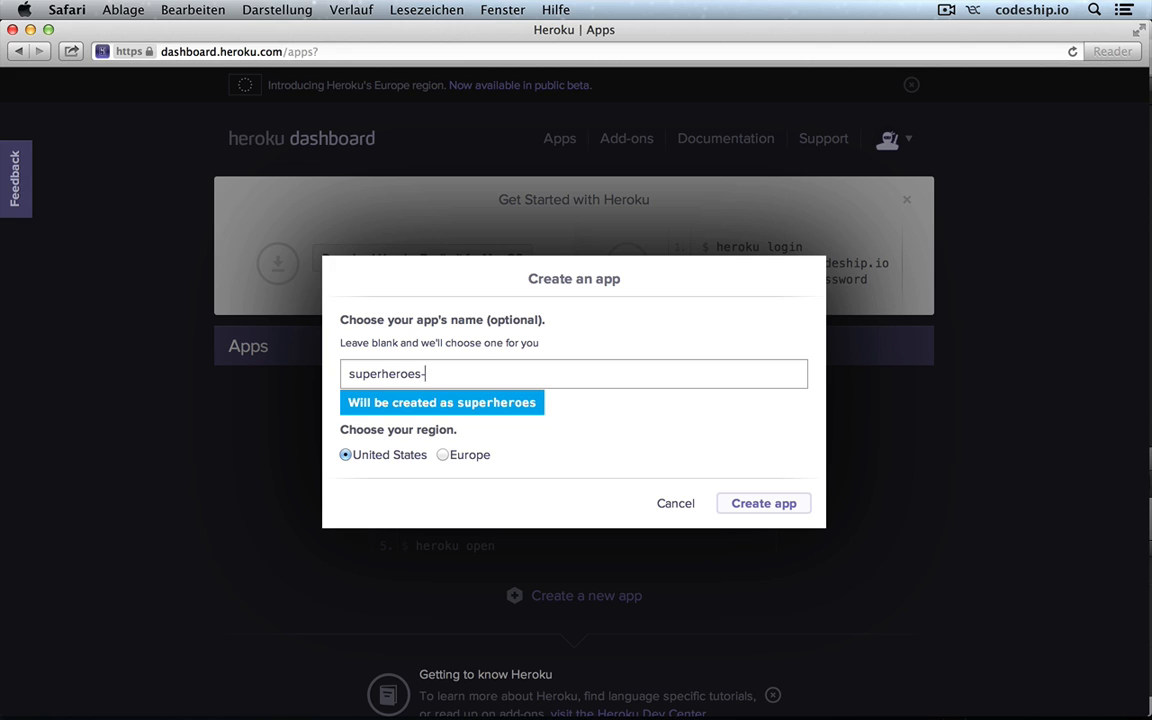
text(guide)
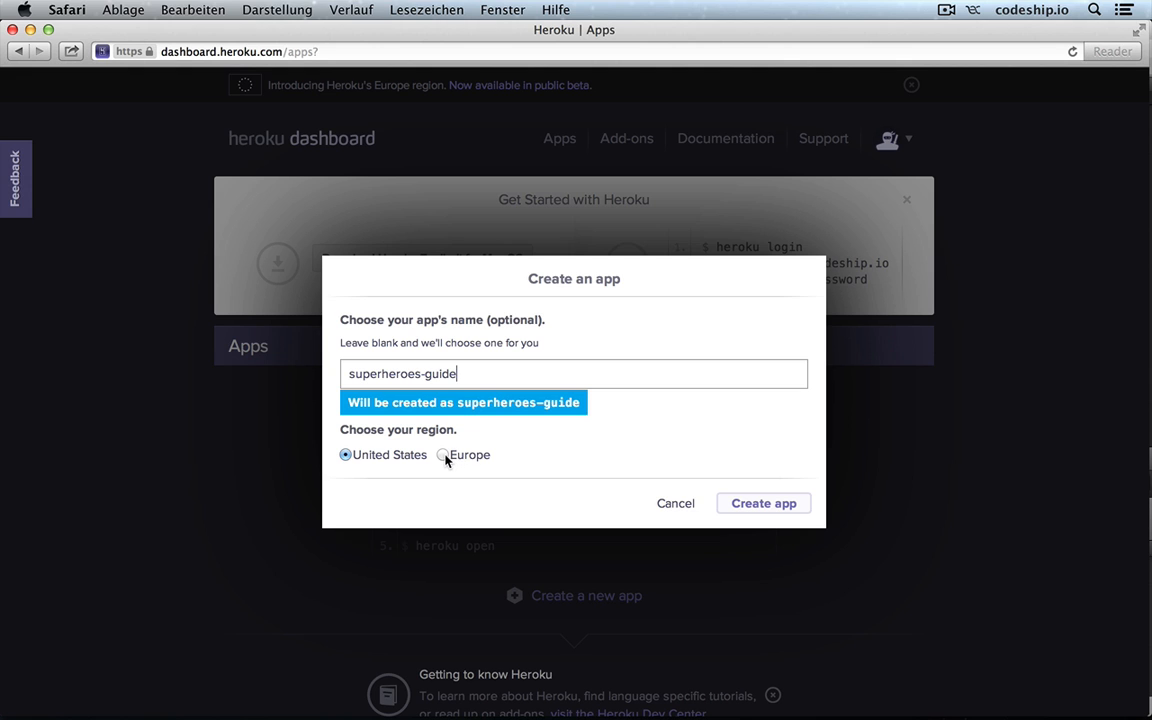
Host it in the Europe region, create the app and dismiss the confirmation.
click(444, 454)
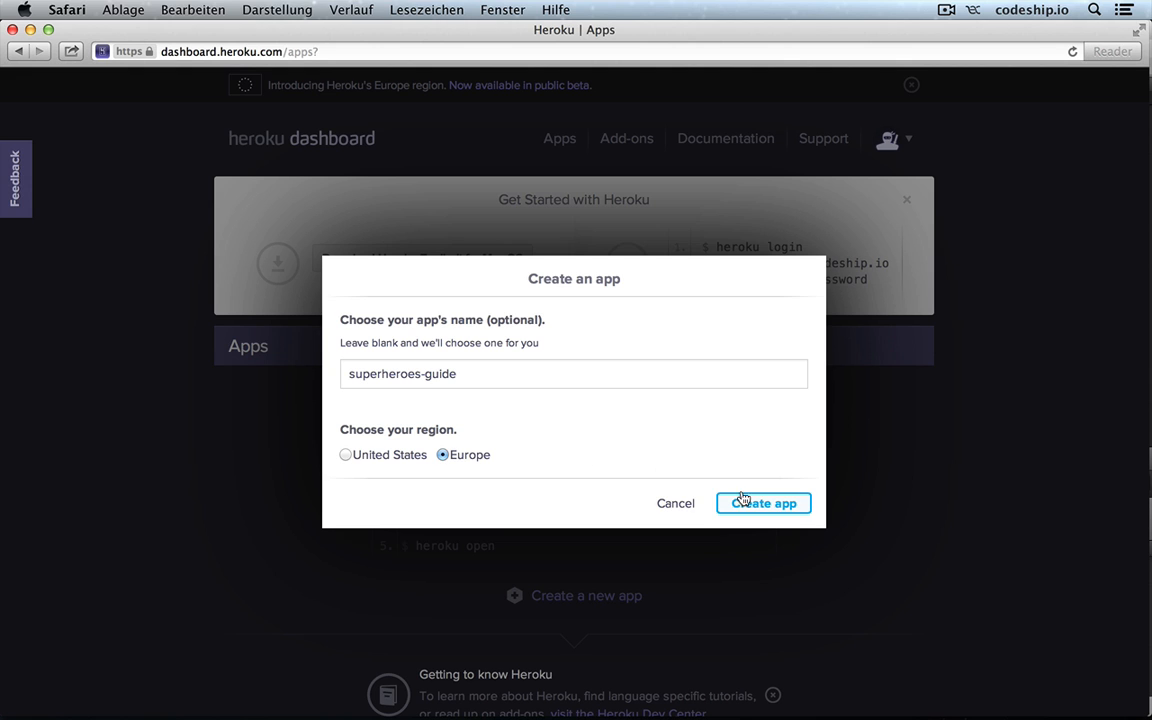
click(762, 504)
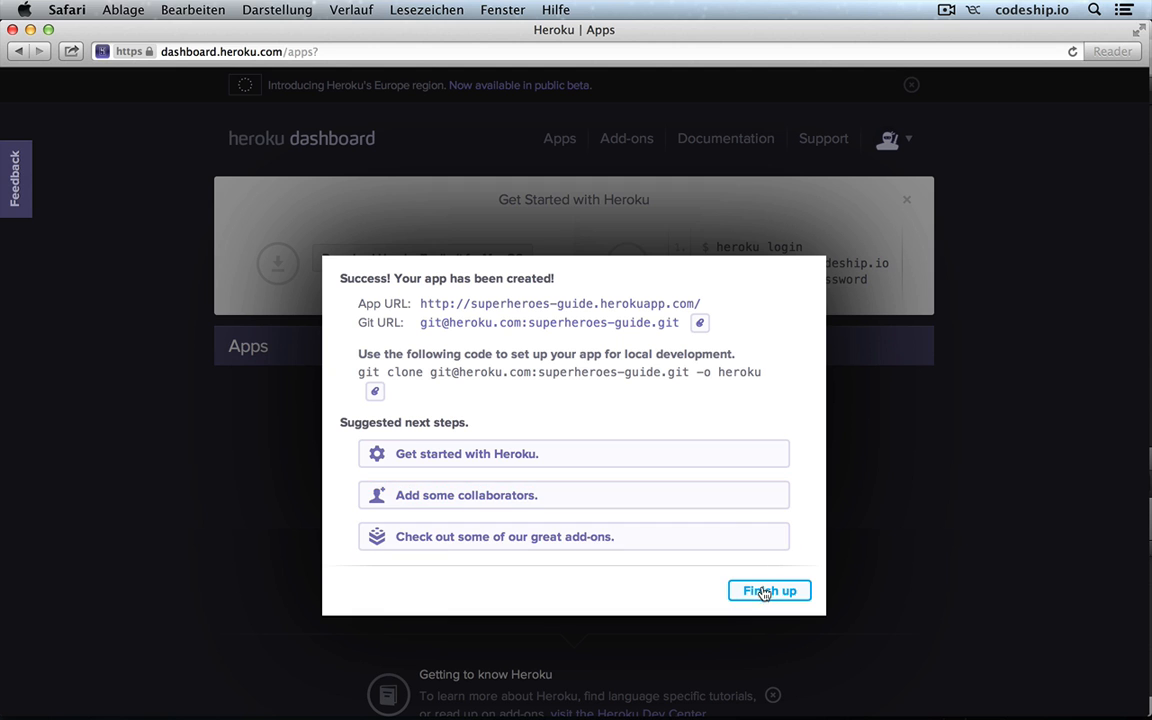
click(768, 590)
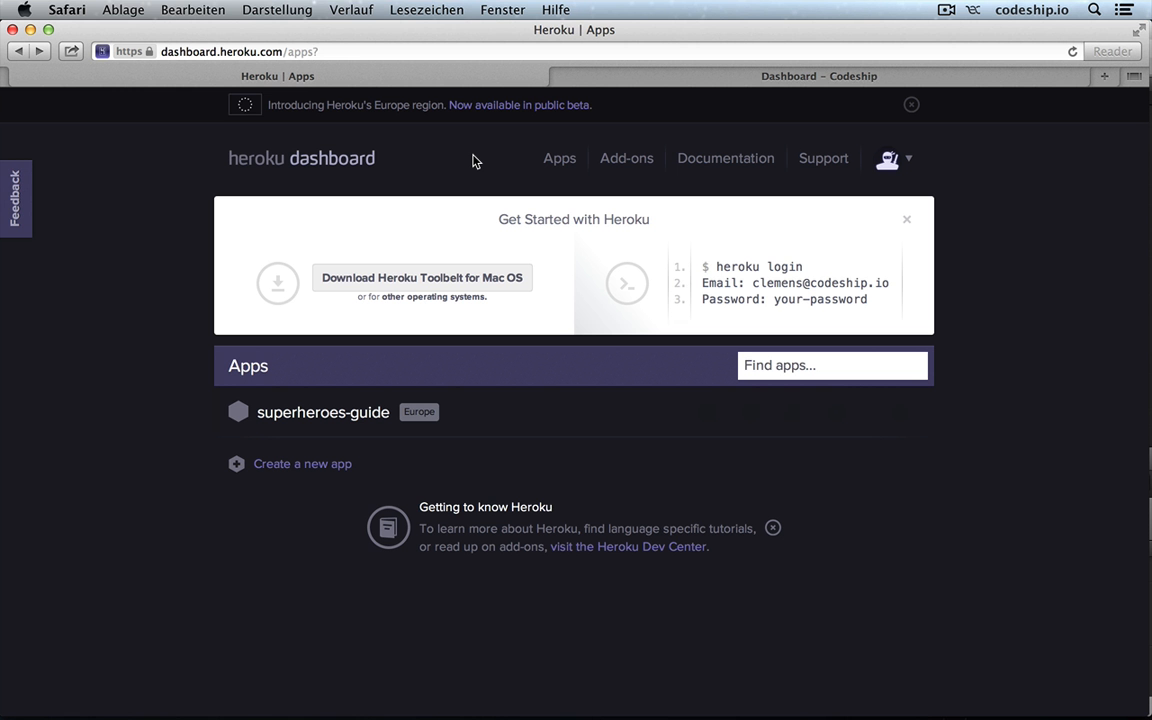
Choose Heroku as the deployment method in the project's deployment settings.
click(820, 76)
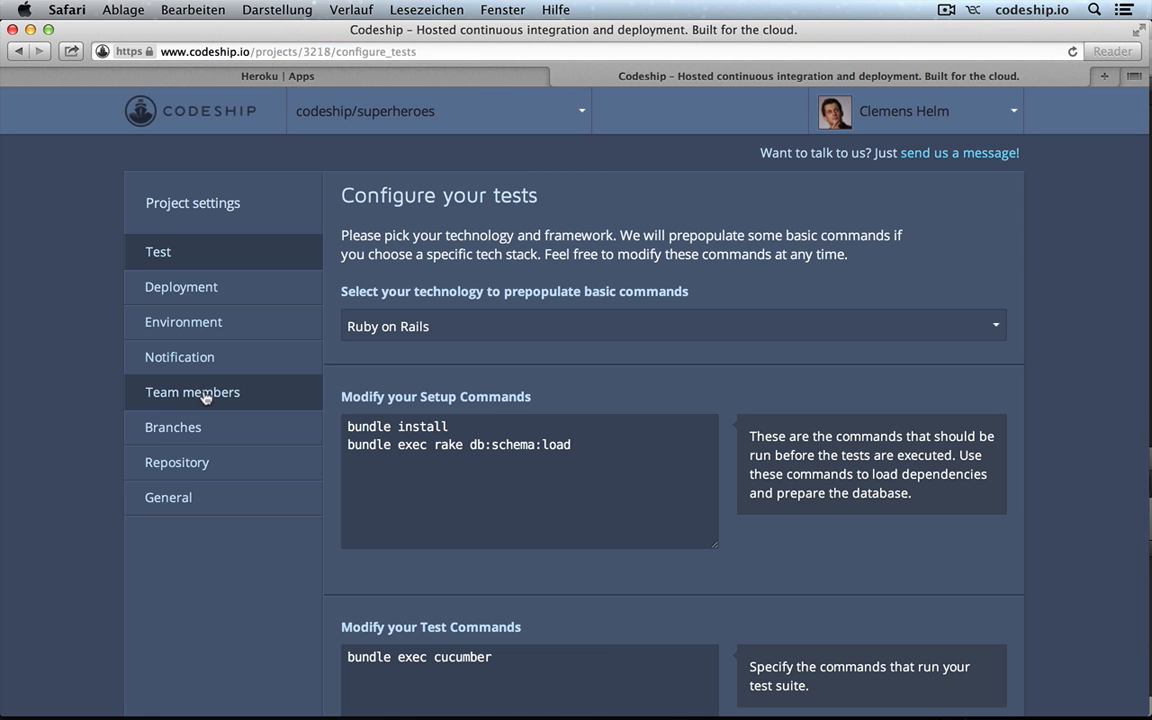
click(180, 288)
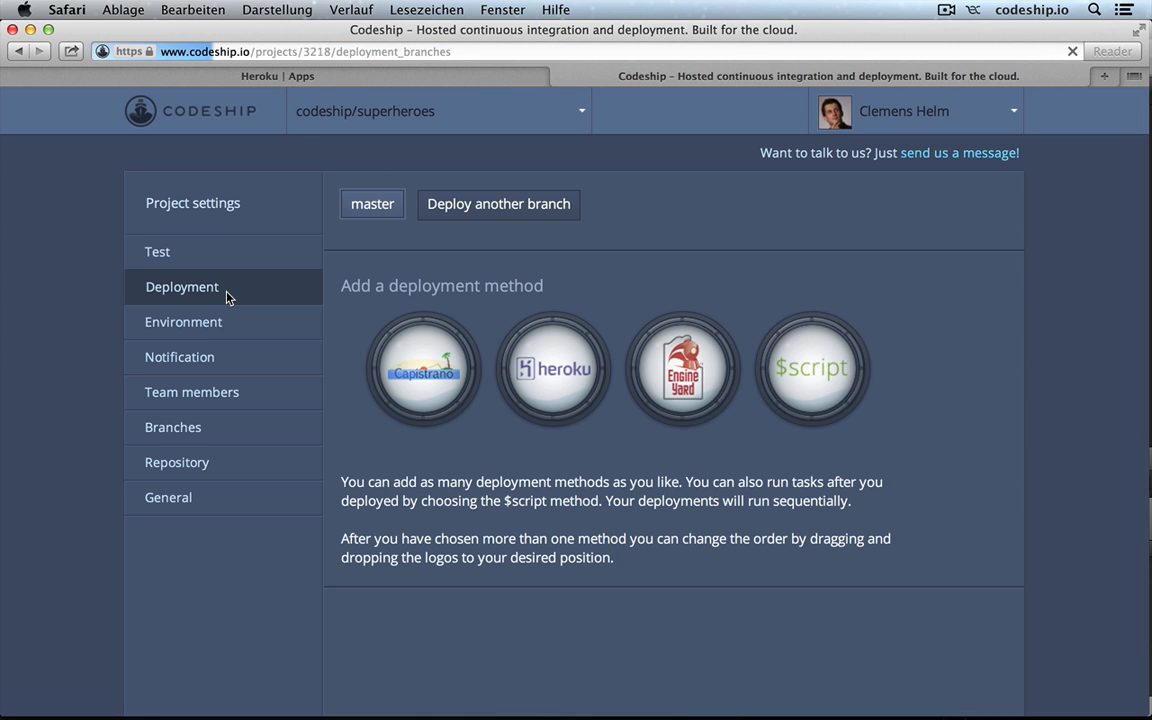
click(552, 368)
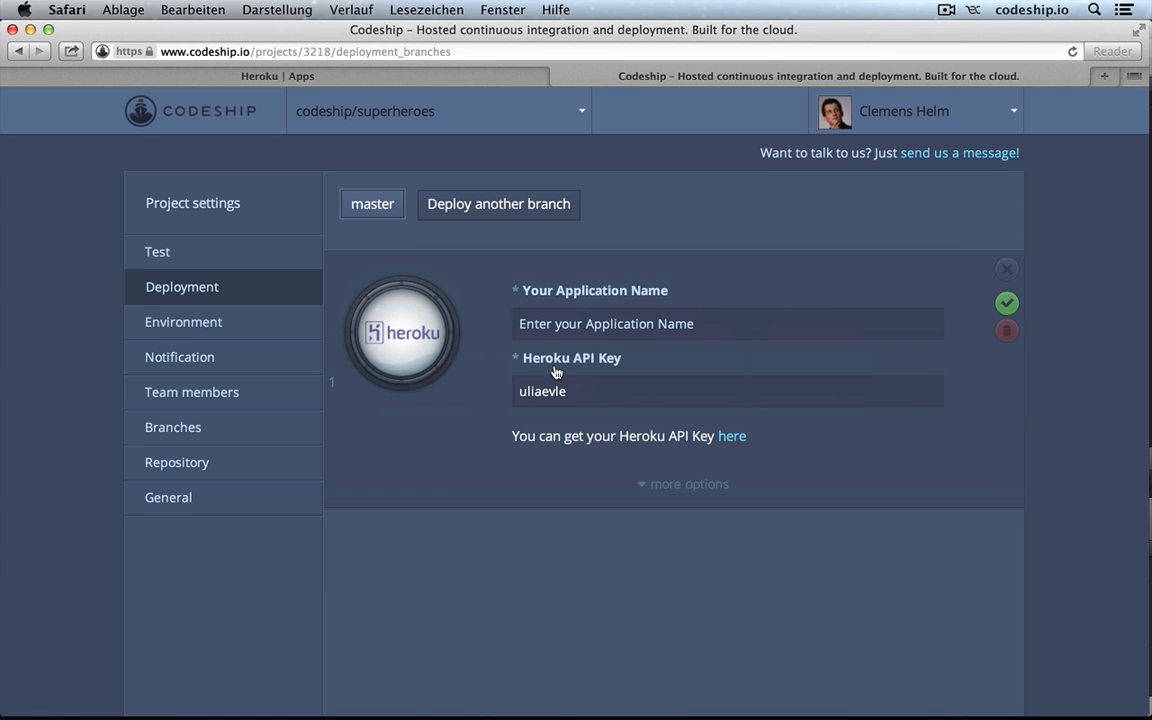
Save a Heroku deployment for app superheroes-guide with the account's API key.
click(276, 76)
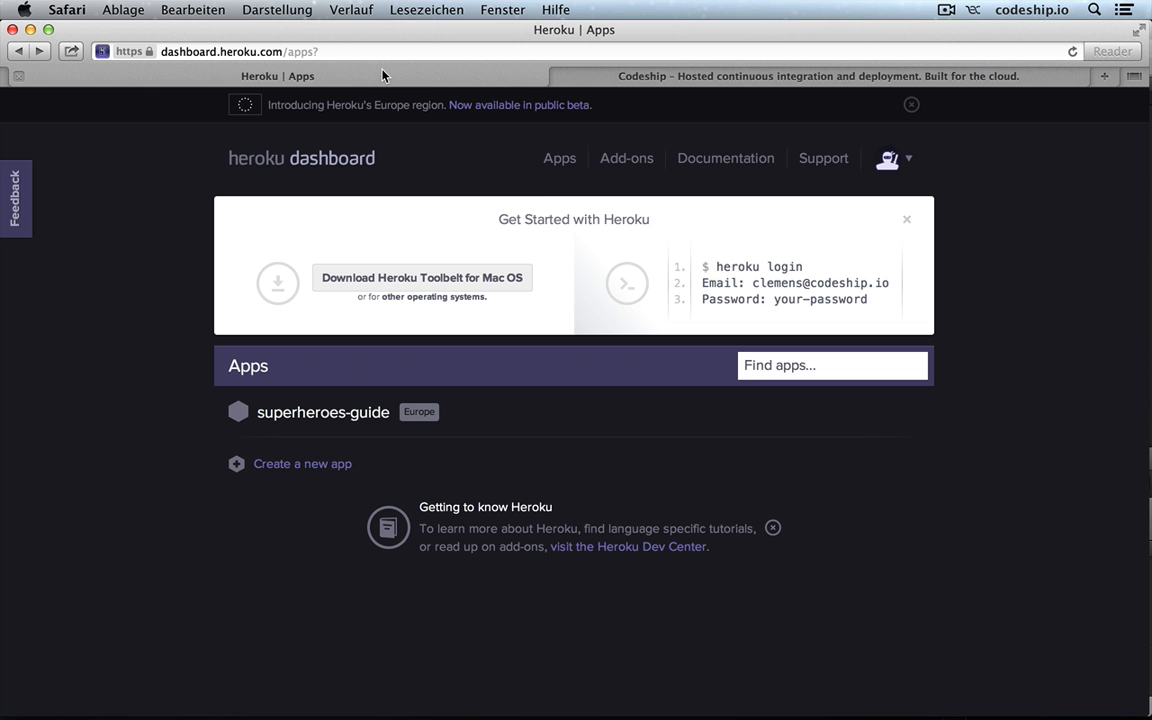
mouse_move(390, 412)
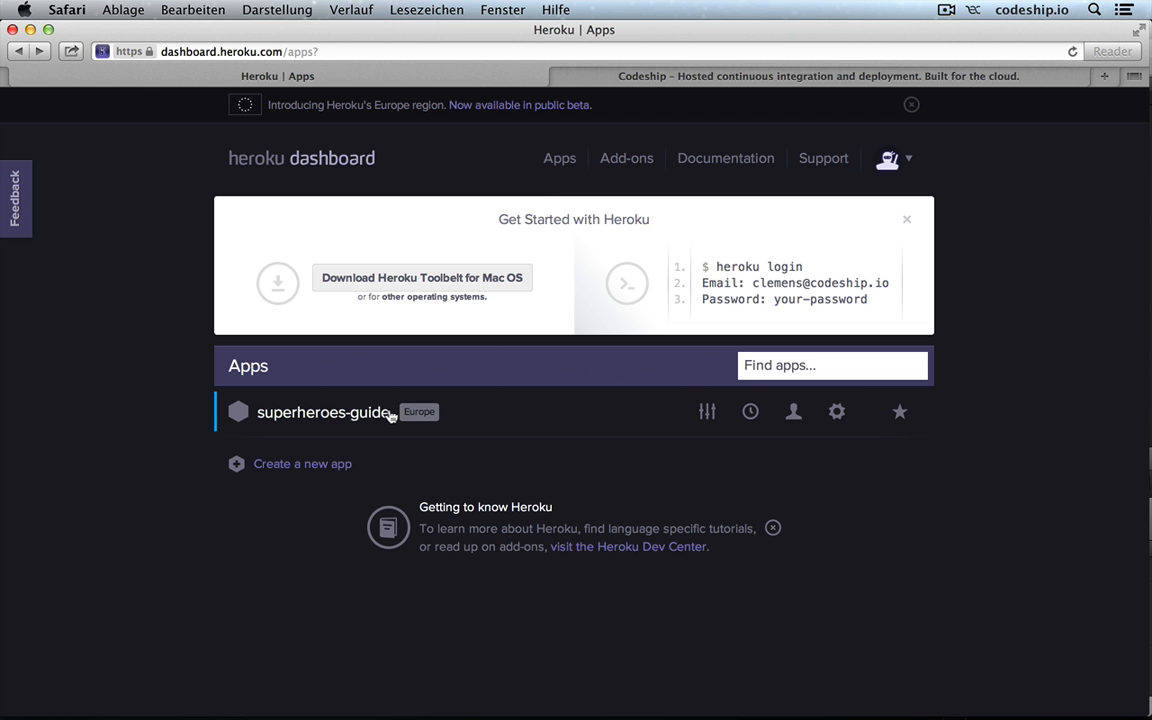
double_click(322, 412)
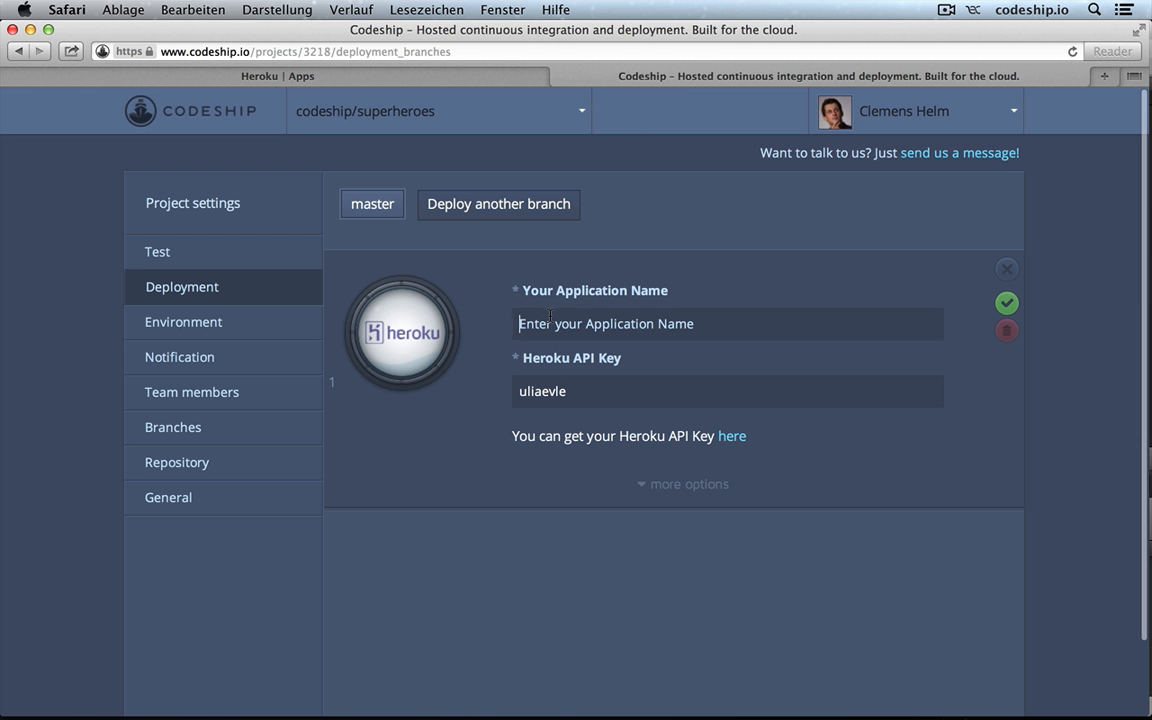
text(superheroes-guide)
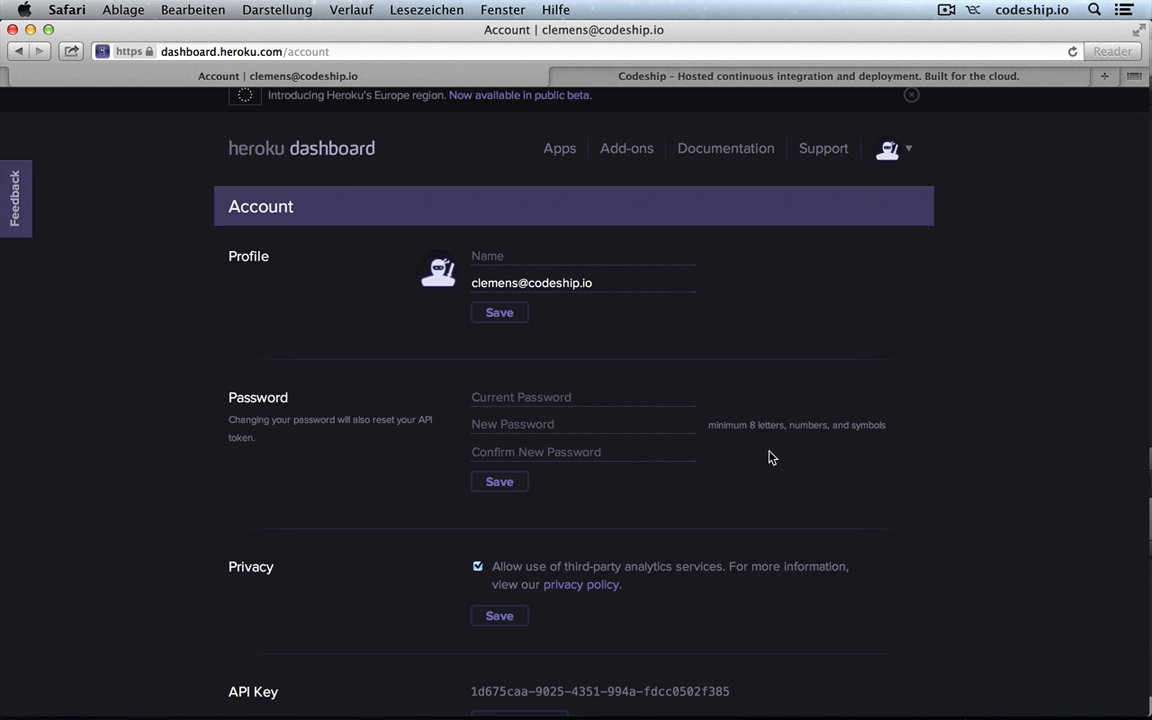
scroll(down, 3)
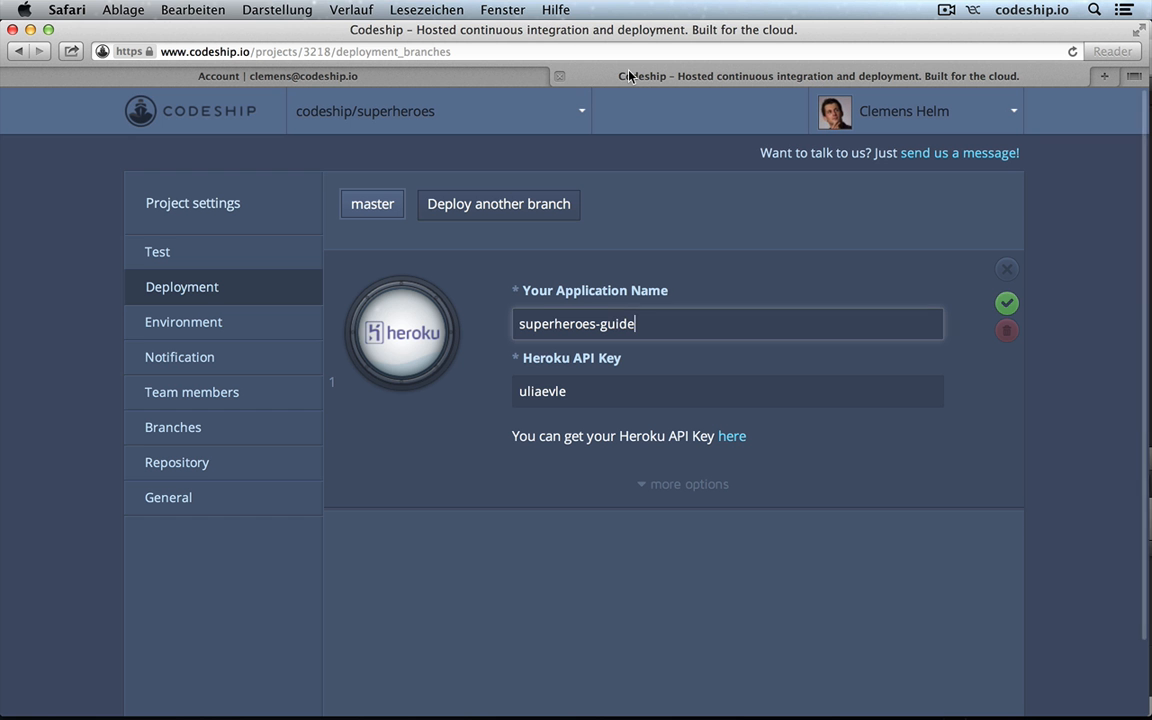
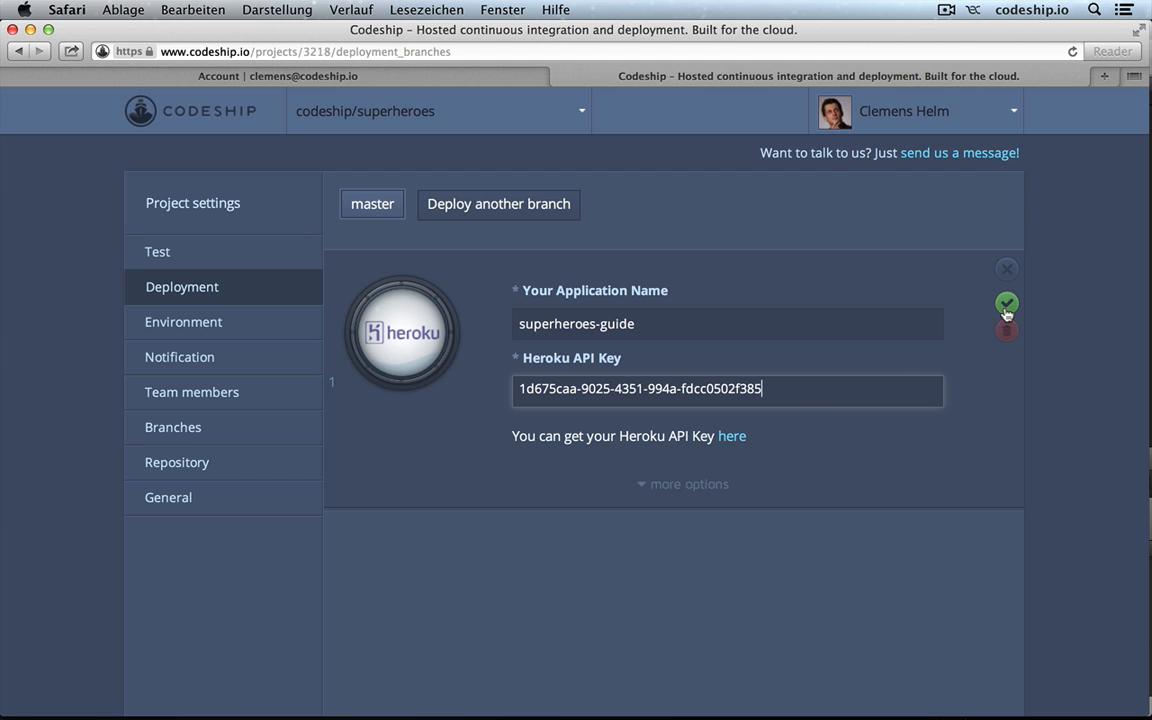
click(1006, 304)
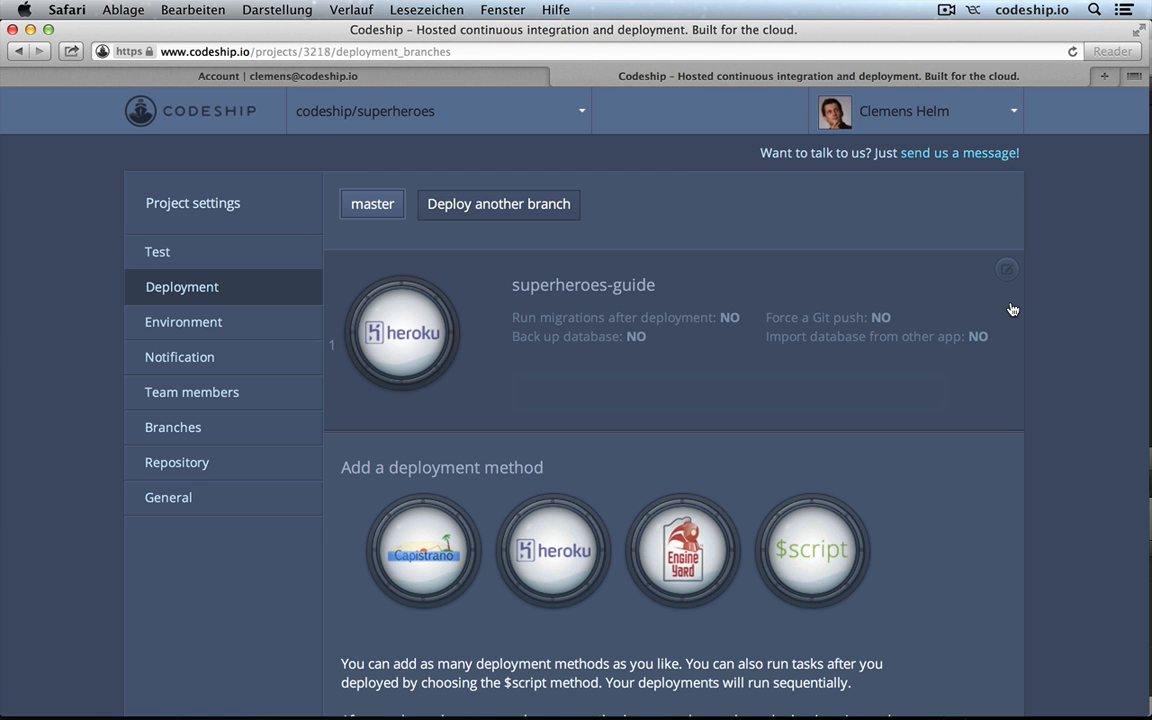
mouse_move(910, 388)
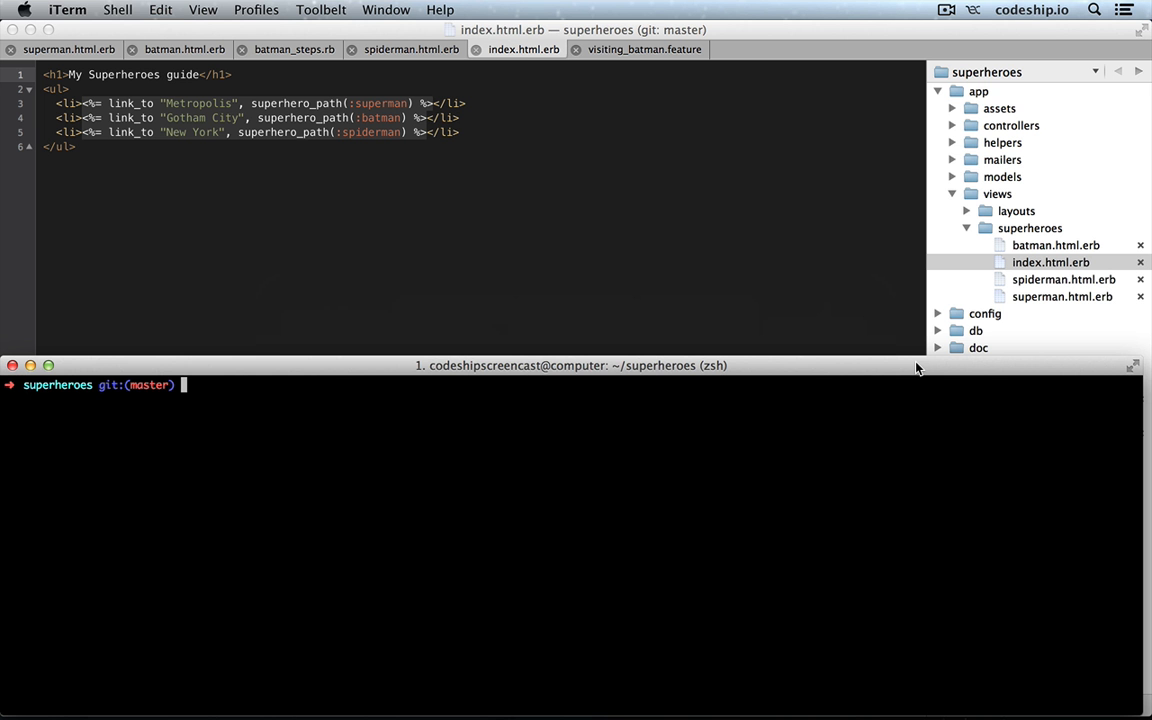
Add the Heroku git remote for app superheroes-guide via heroku git:remote.
text(heroku git-)
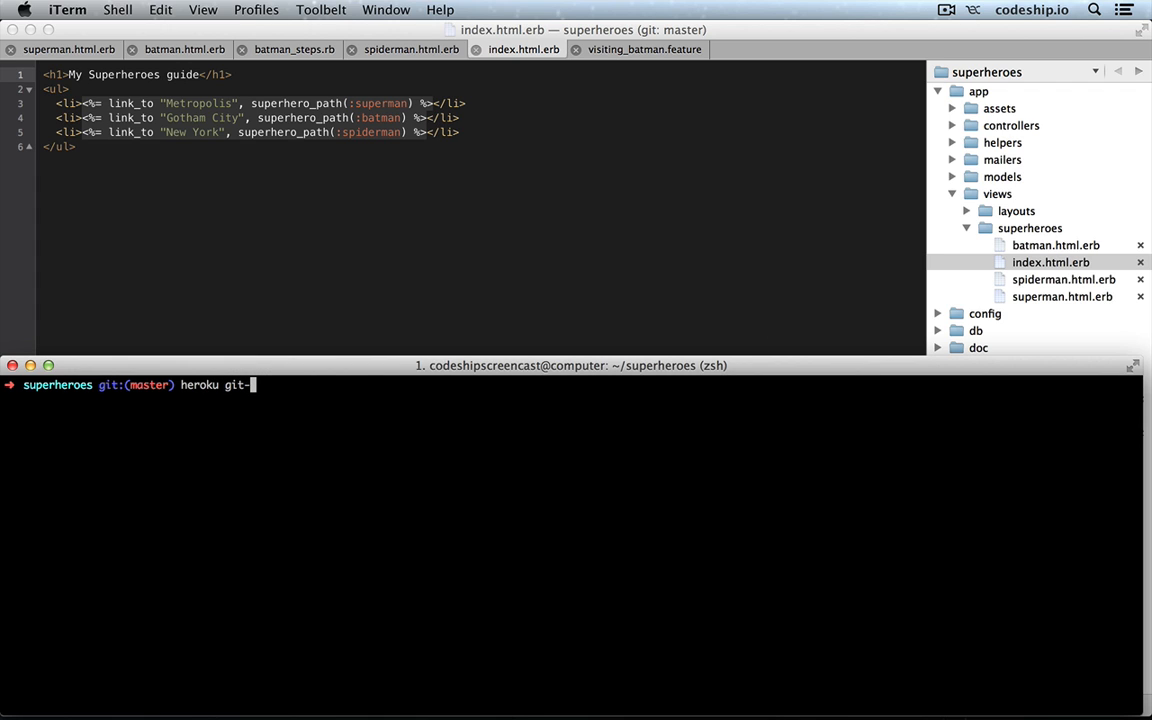
text(remote -)
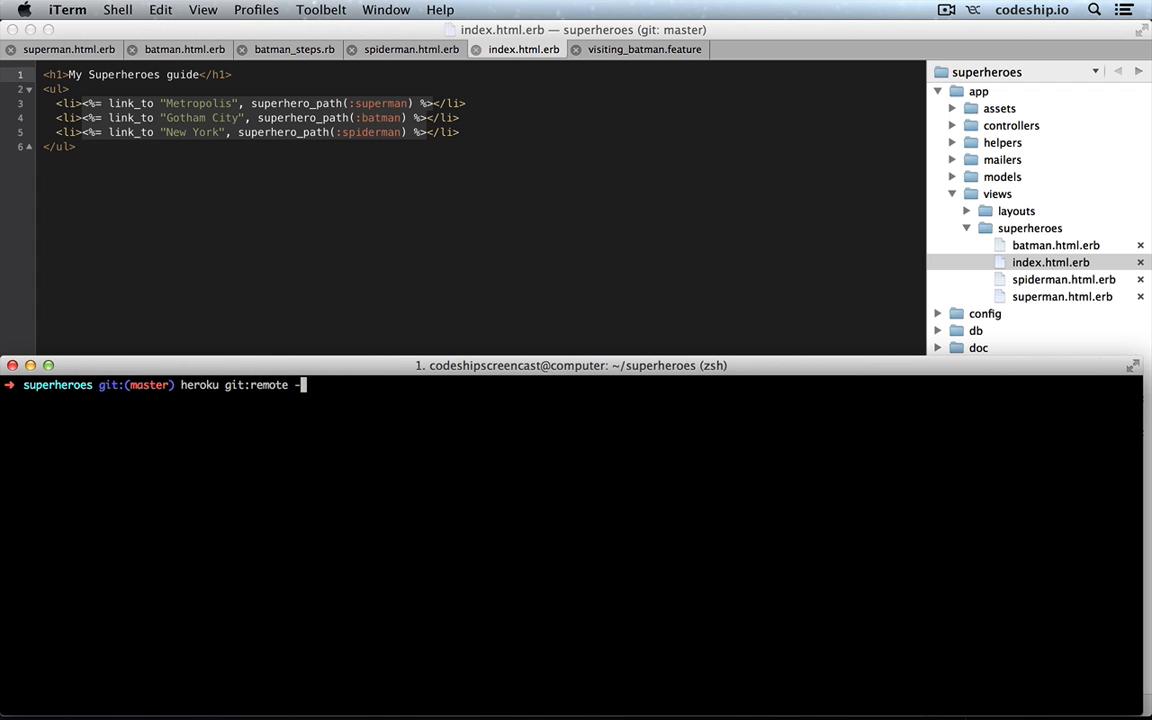
text(--app super)
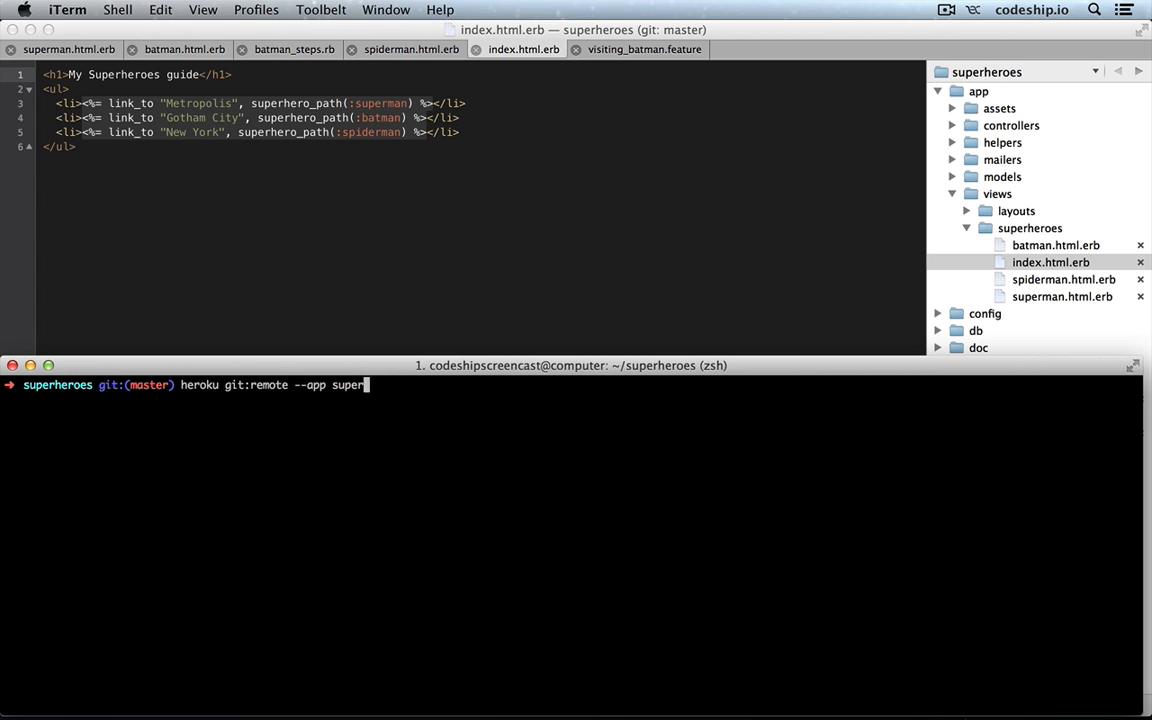
text(heroes)
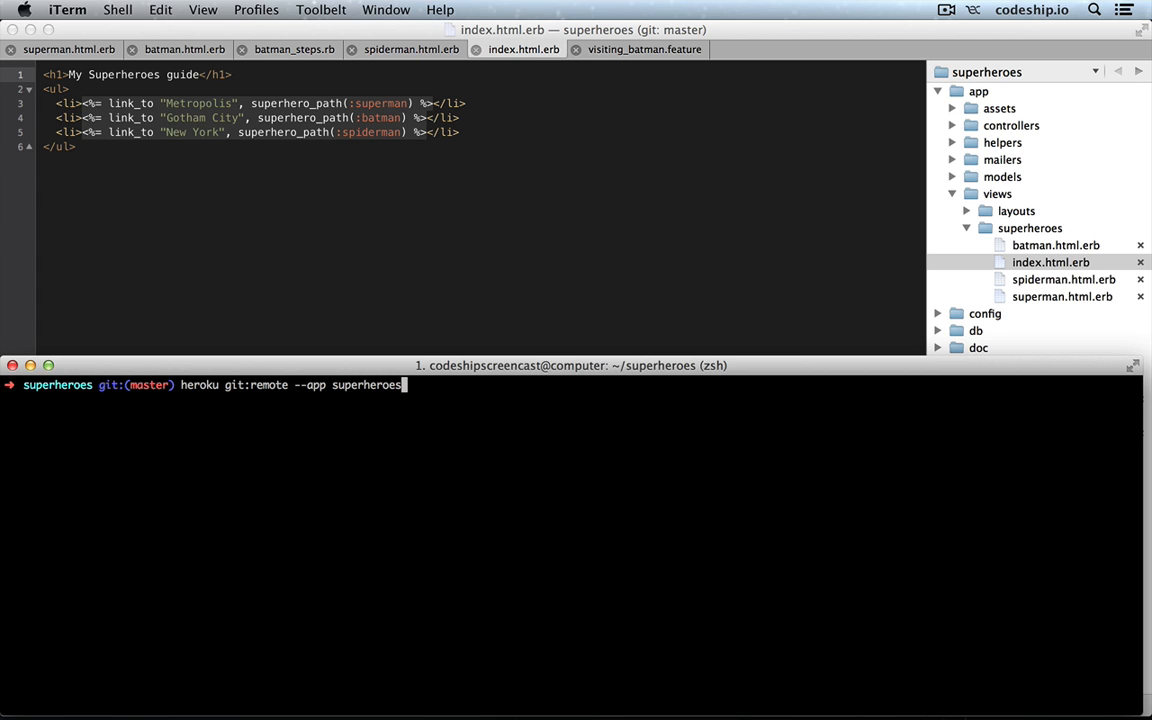
text(-guide)
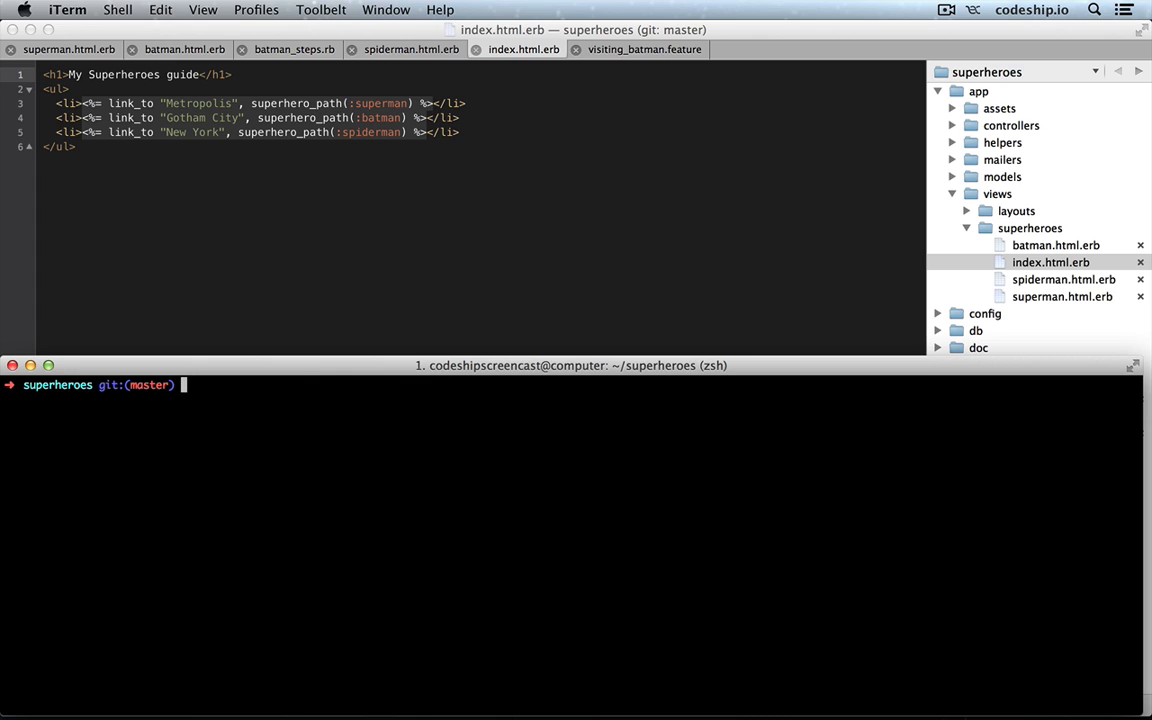
Start pushing the repository to Heroku with git push.
text(git)
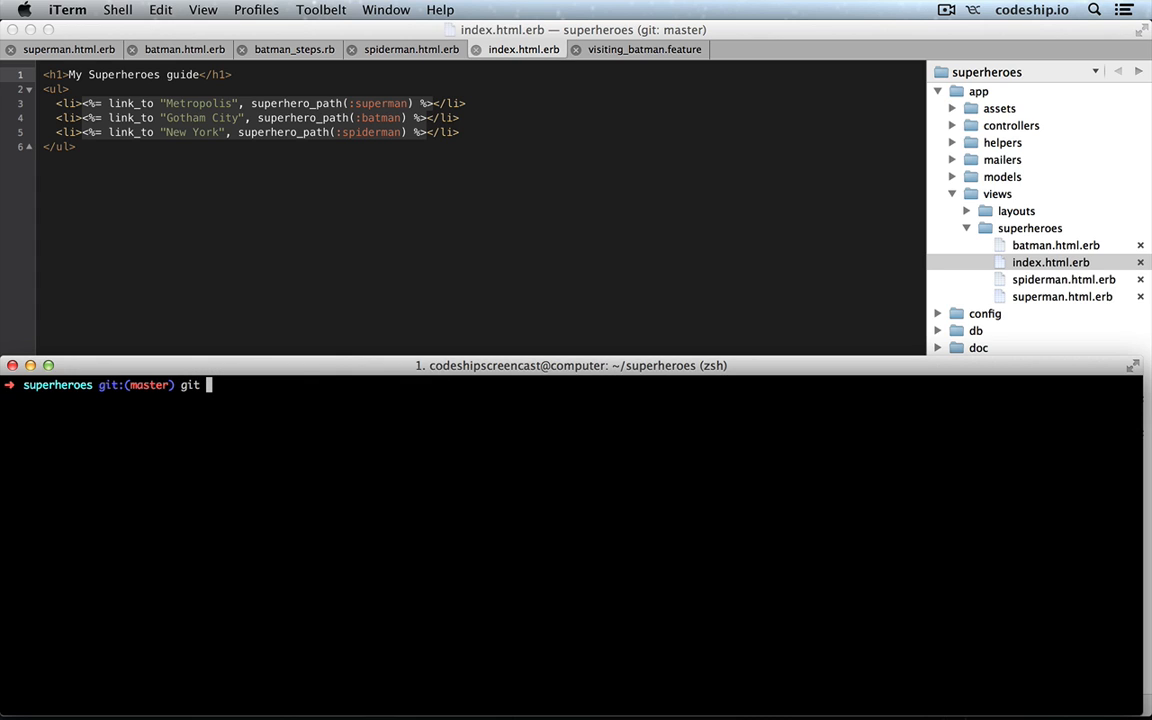
text(pu)
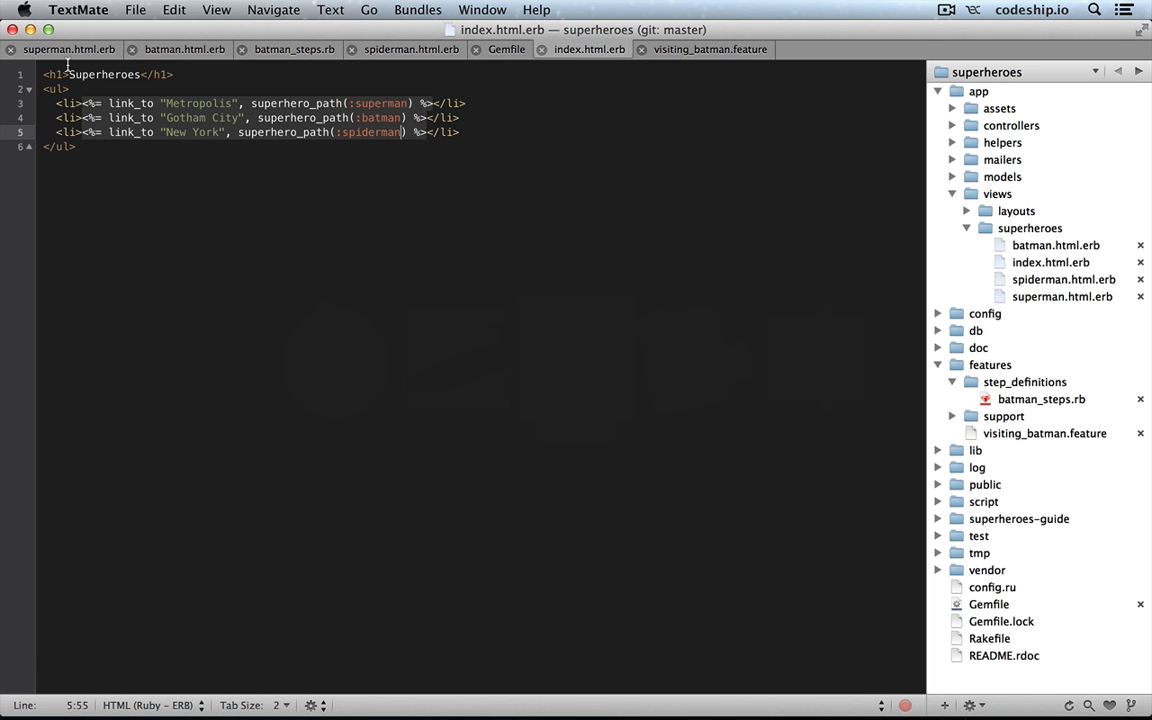
Restore the h1 to 'My Superheroes guide', commit as 'Changed title.' and git push.
text(My)
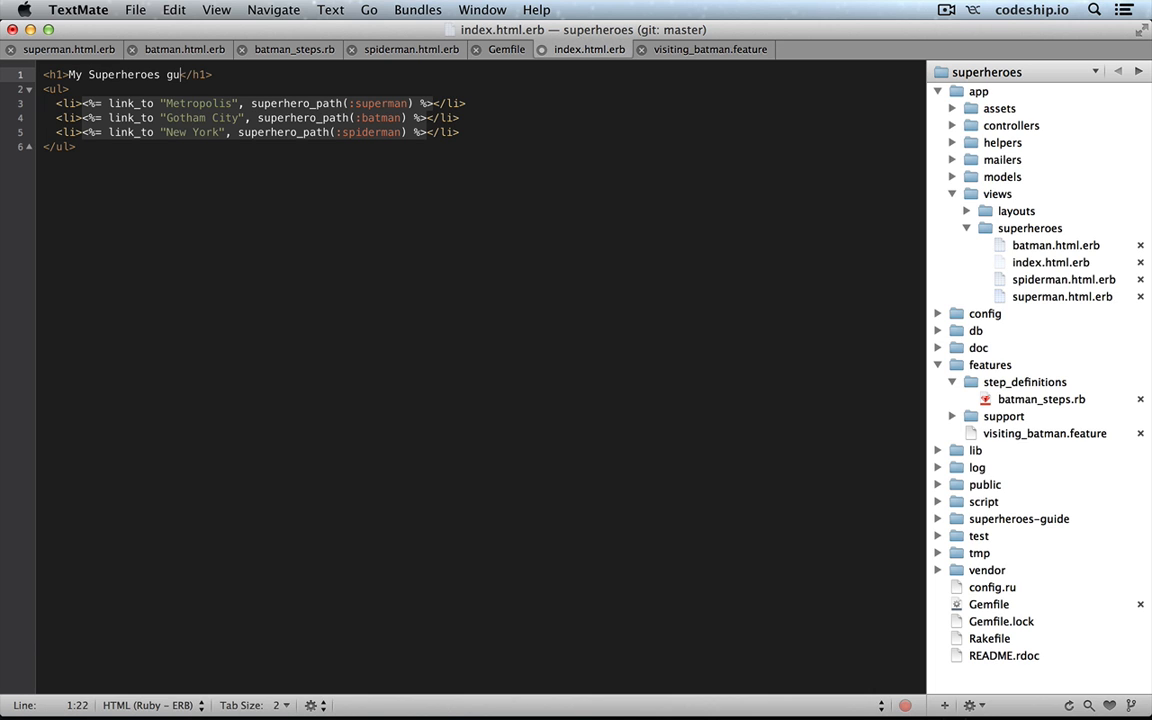
text(ide)
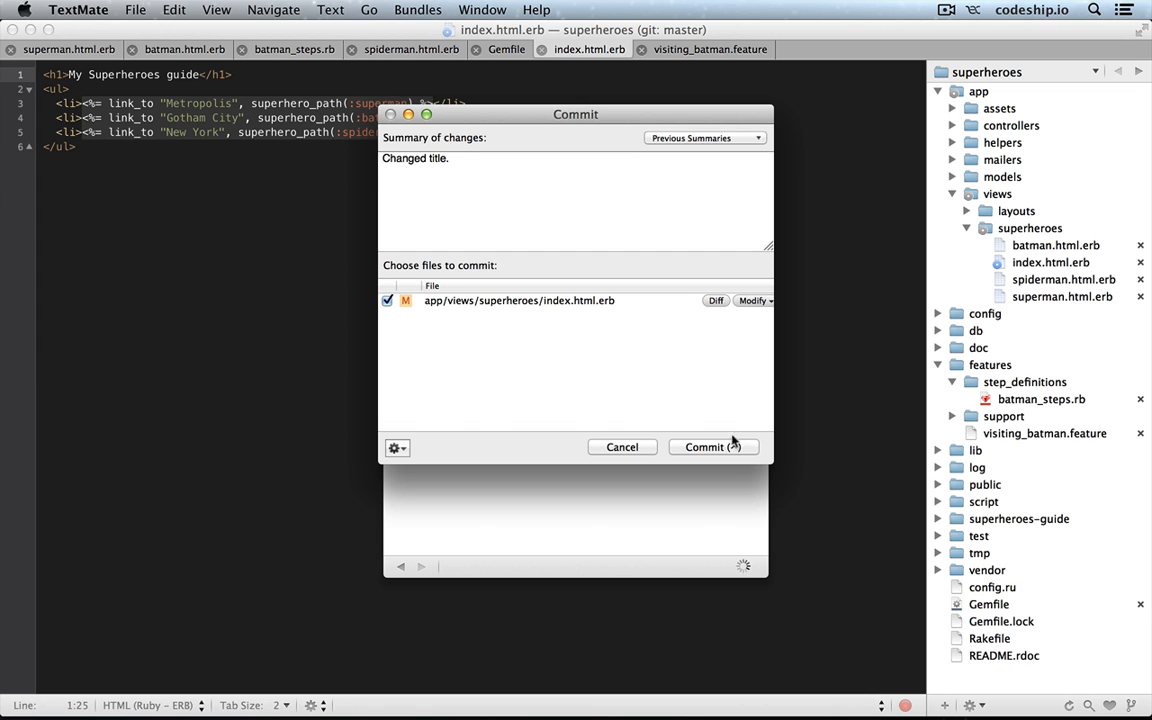
click(712, 448)
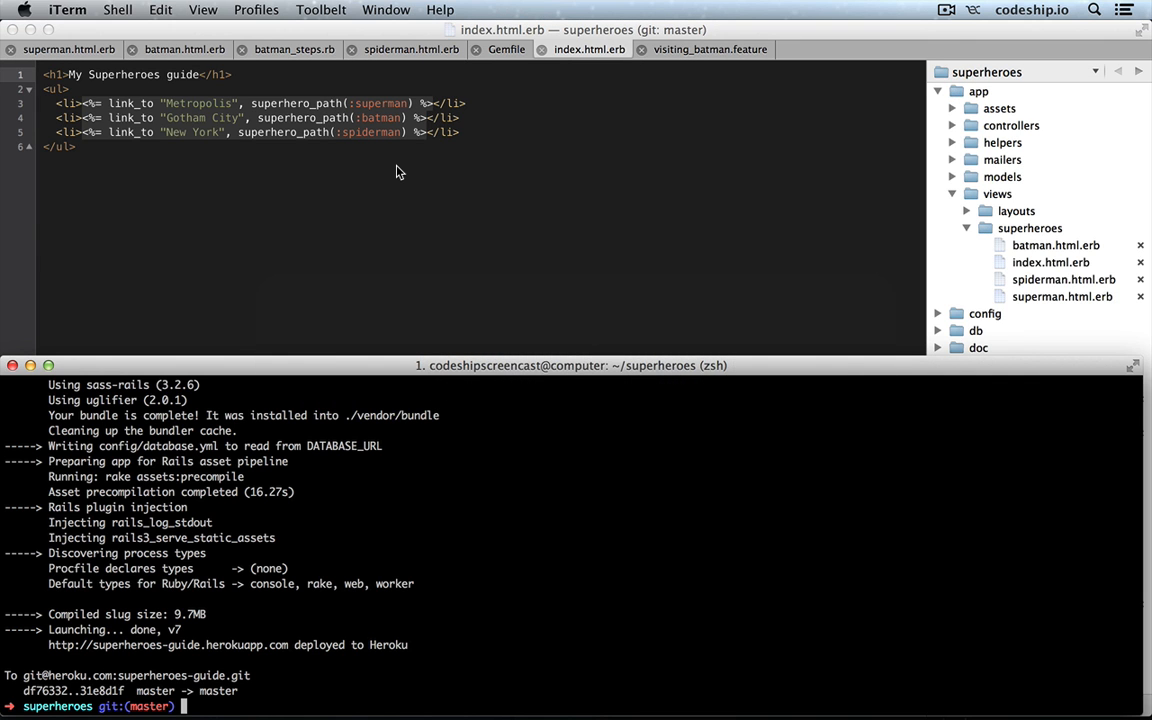
text(git push)
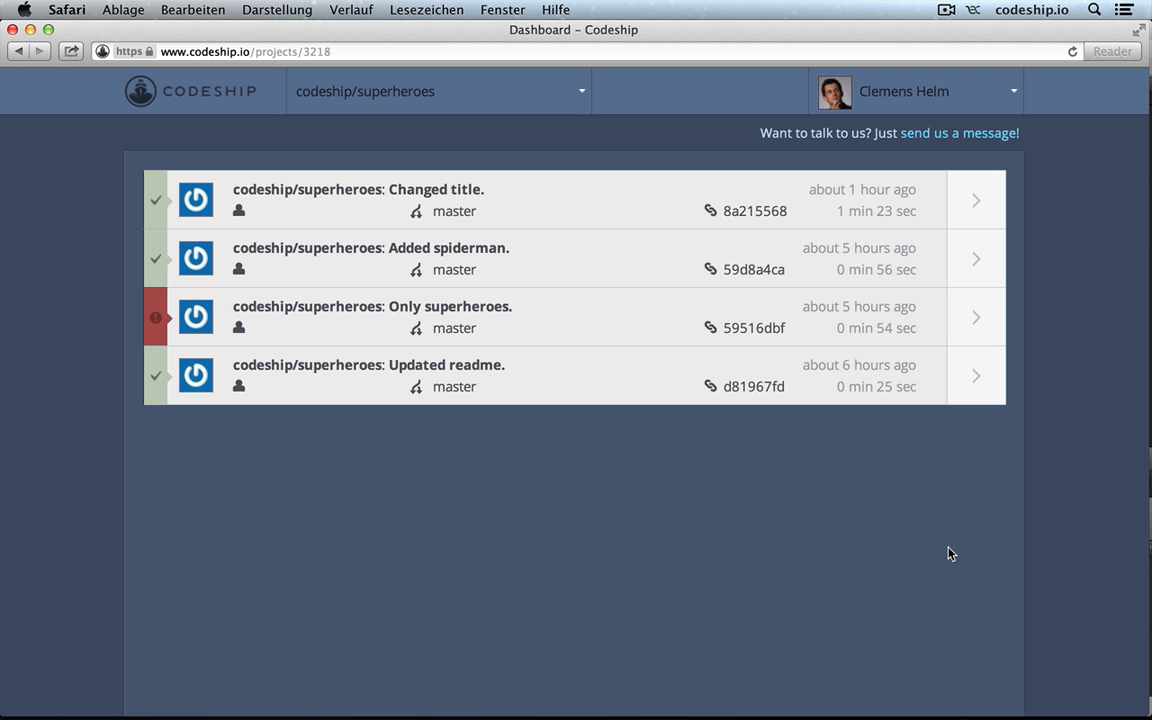
mouse_move(436, 188)
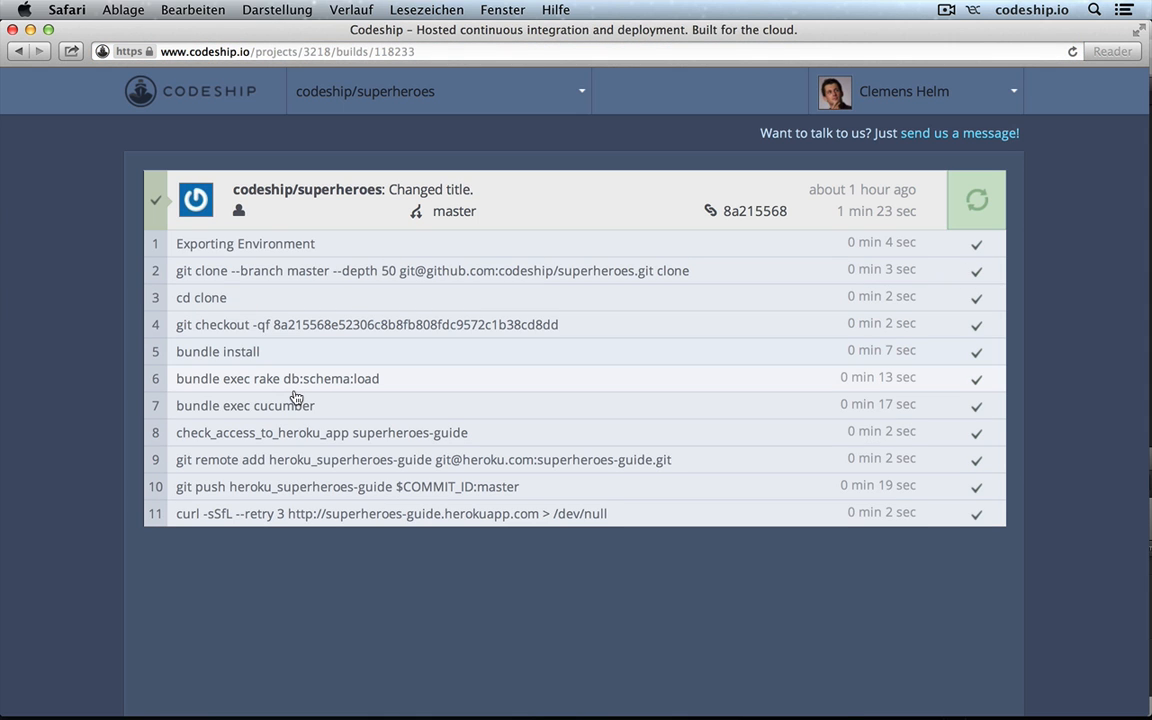
mouse_move(290, 436)
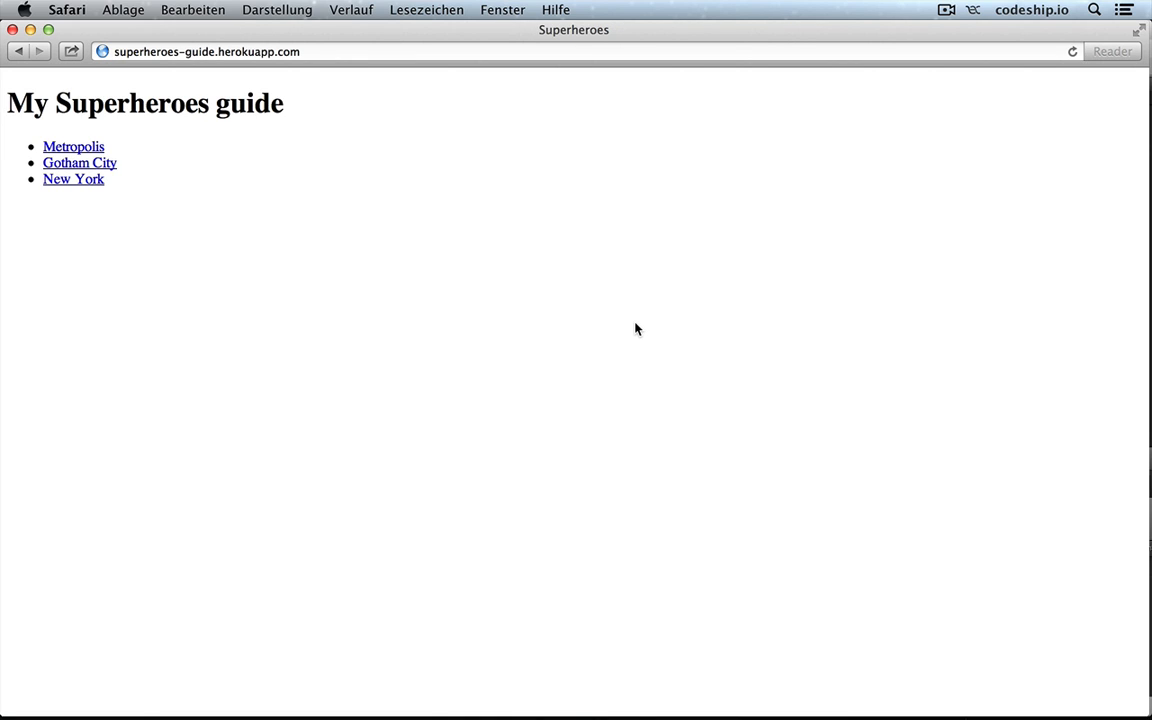
mouse_move(926, 556)
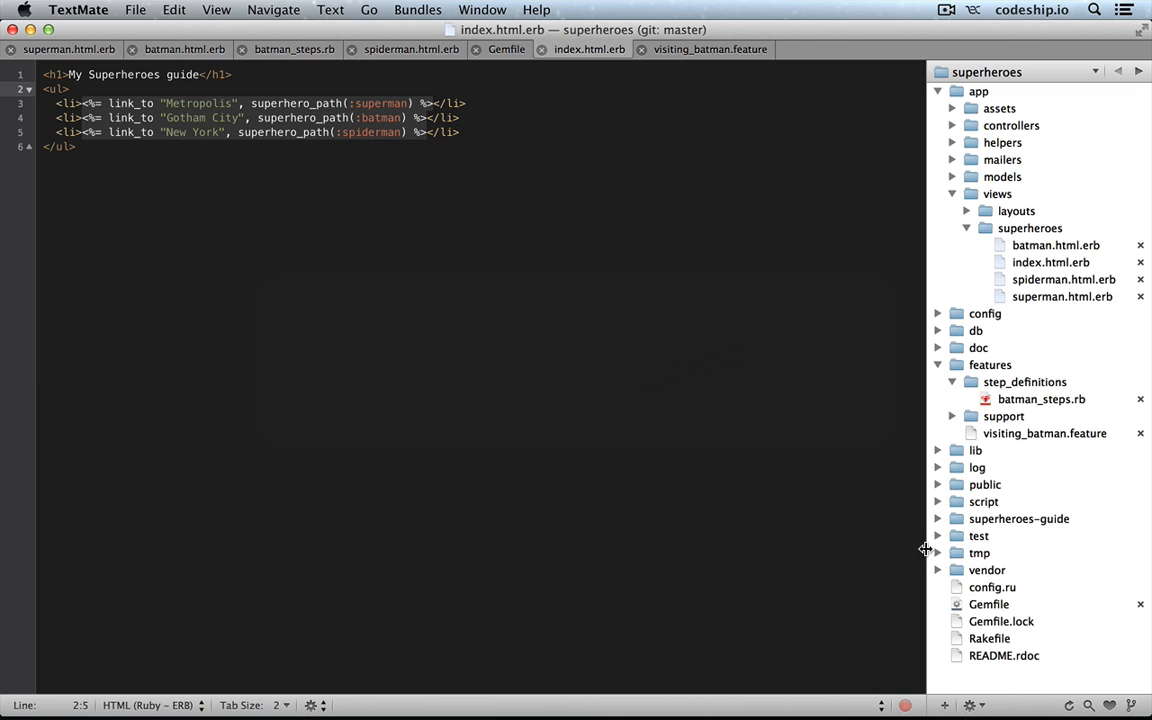
Delete the New York li line, commit as 'Deleted spiderman link' and git push.
click(460, 132)
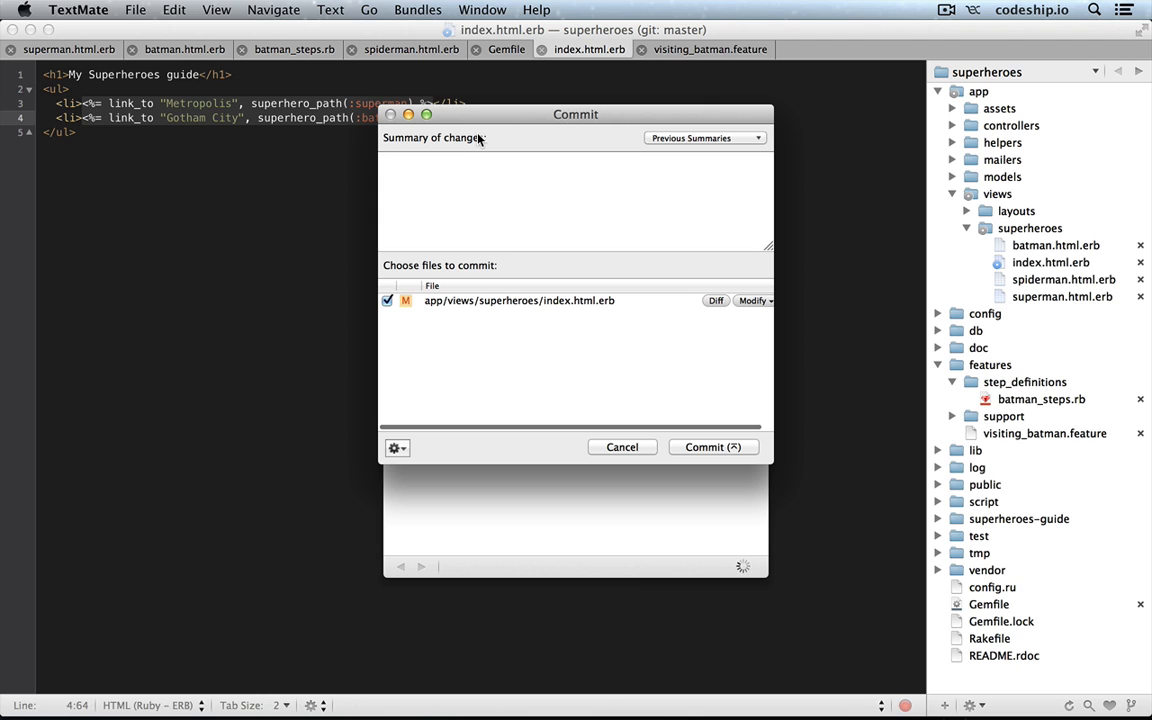
text(Deleted s)
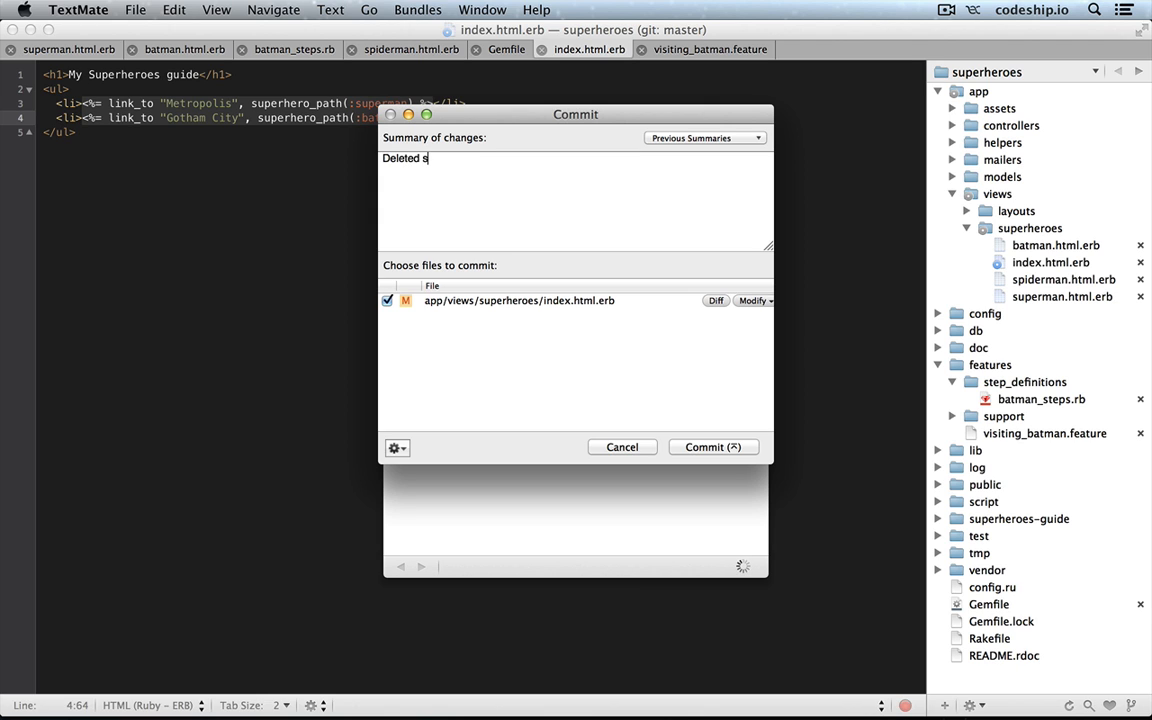
text(piderman link)
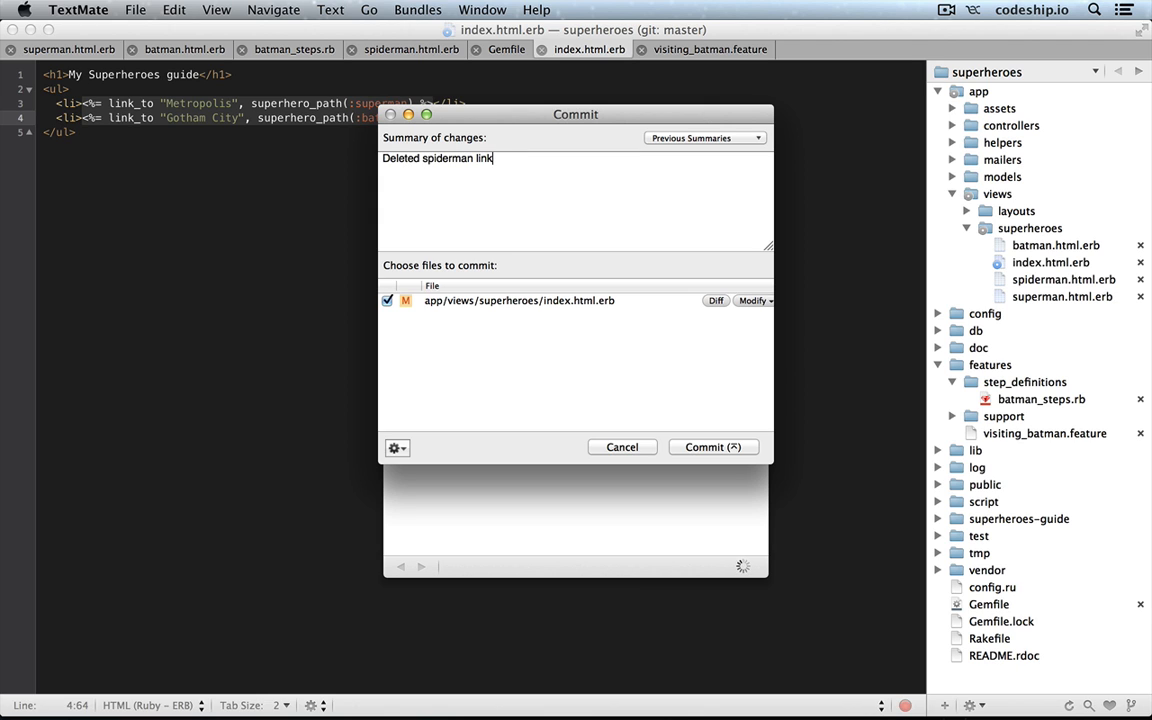
click(712, 448)
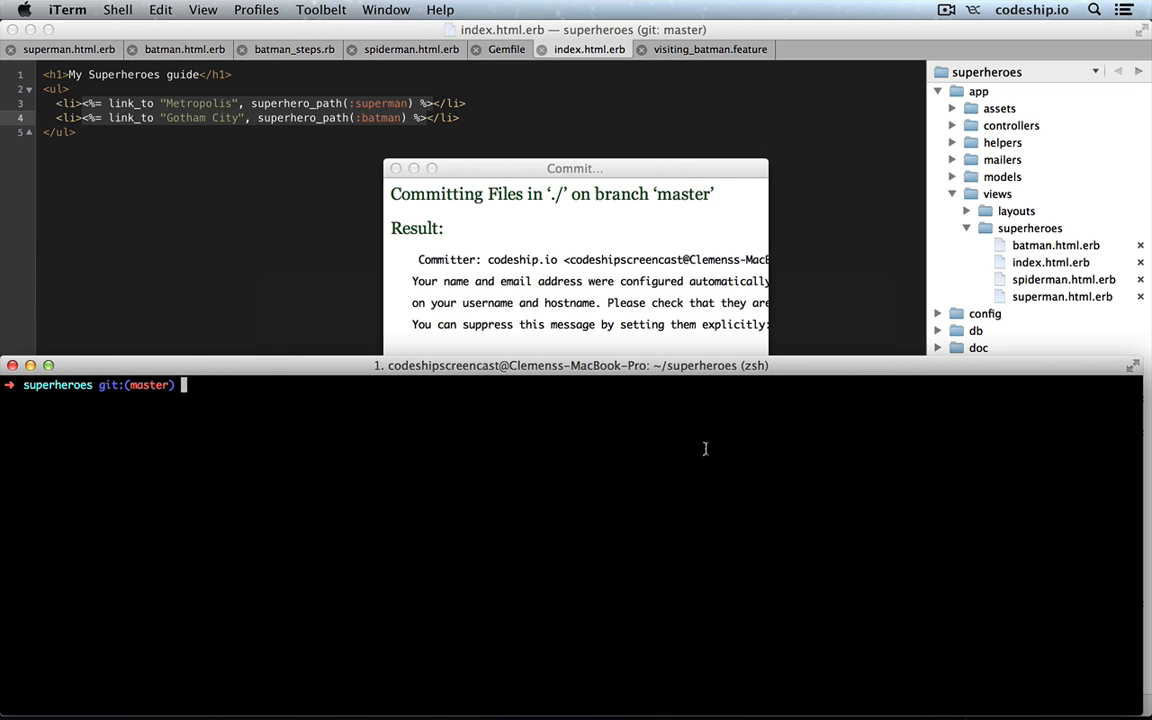
text(git push)
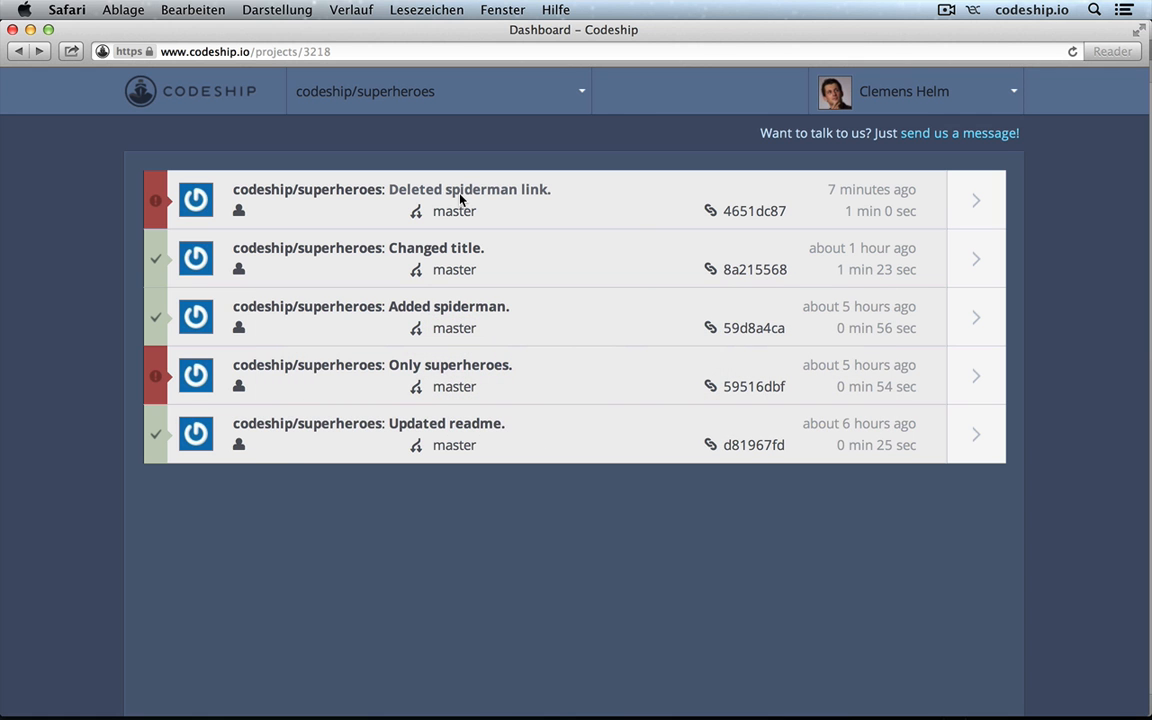
mouse_move(468, 188)
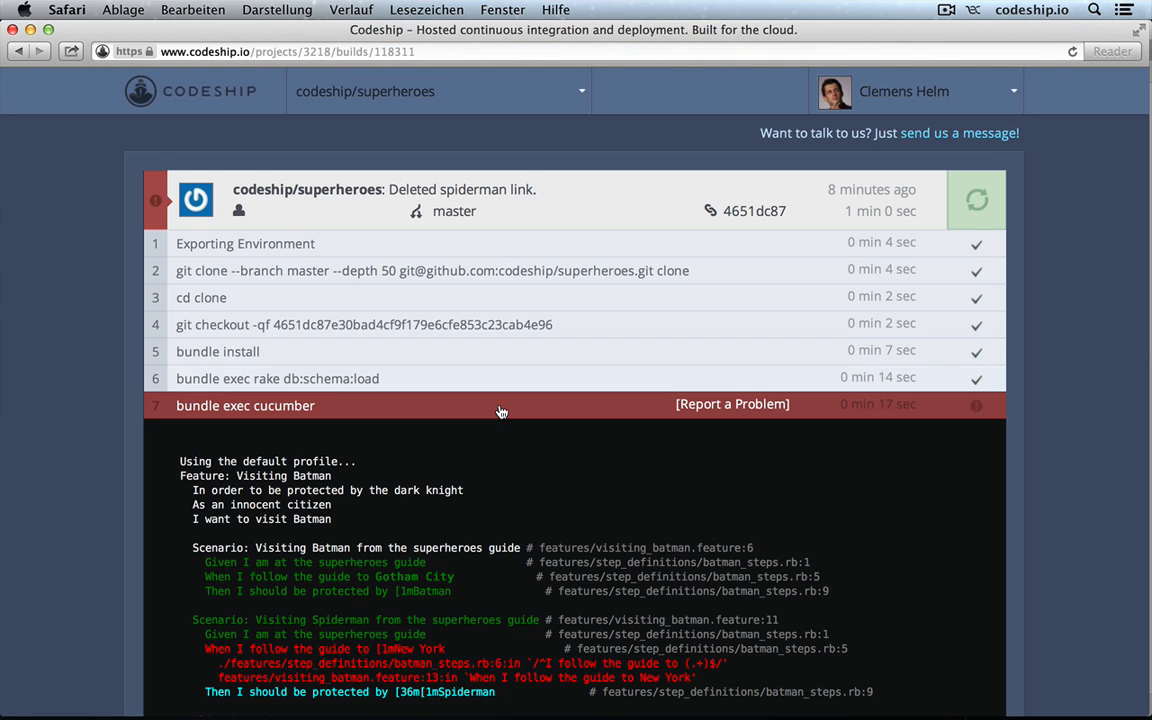
Scroll the failed build's cucumber output to the failing Spiderman scenario.
scroll(down, 3)
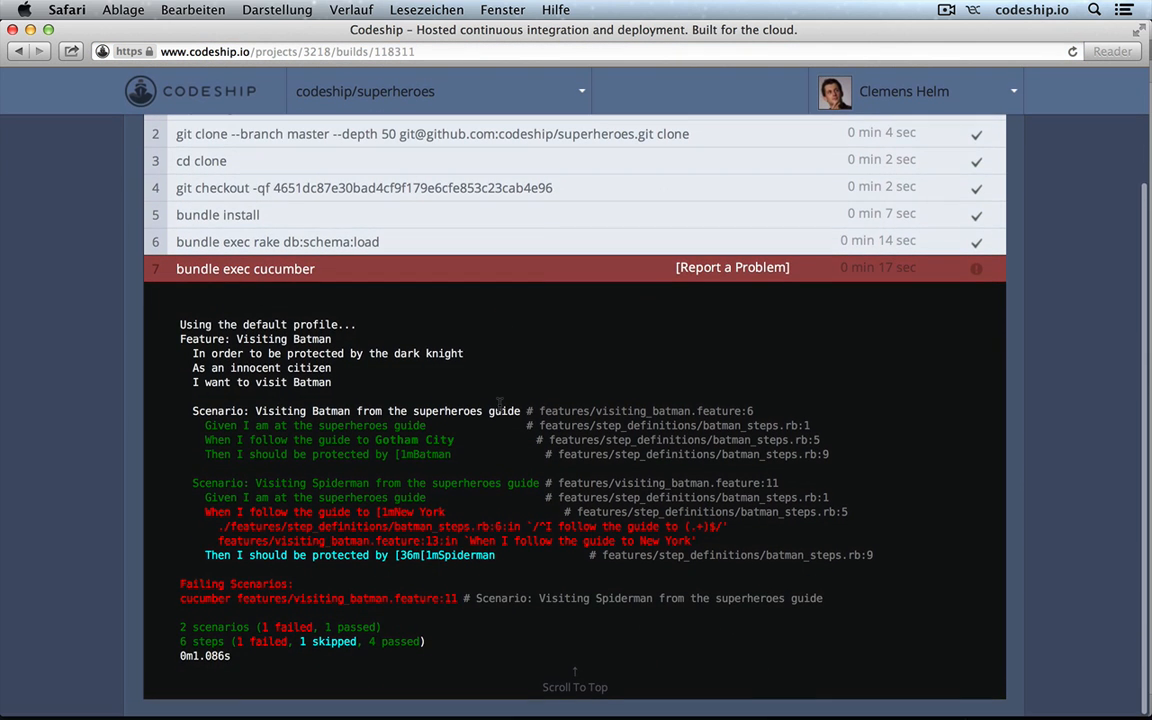
mouse_move(304, 704)
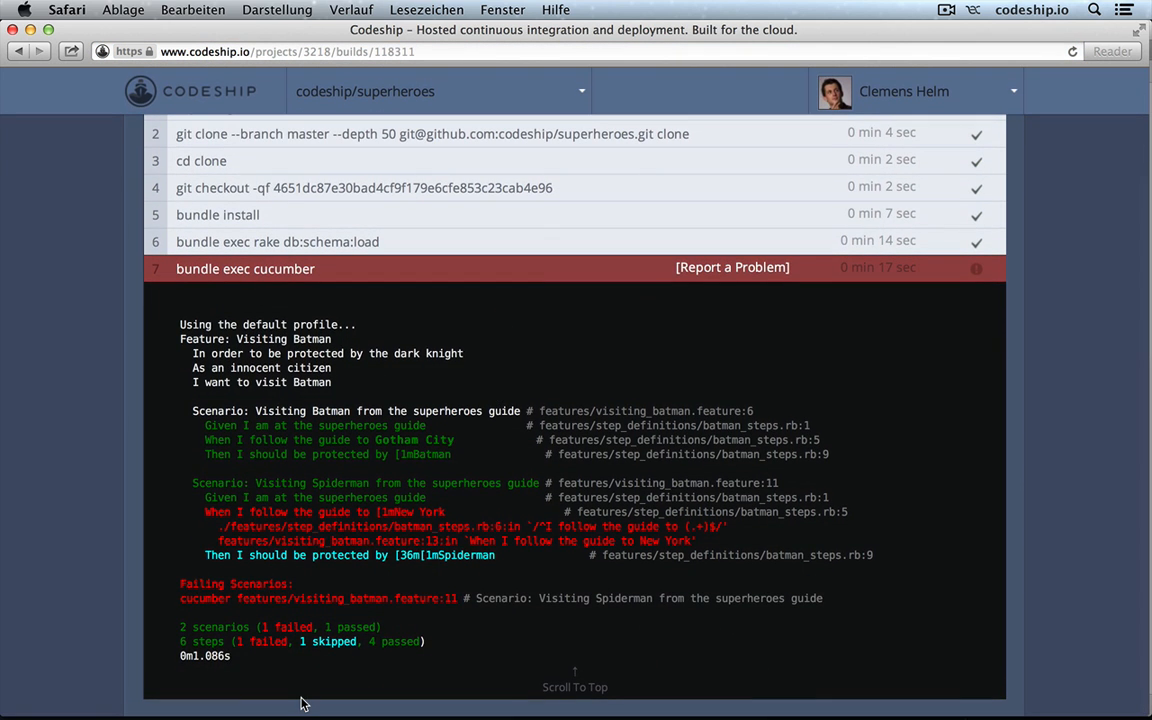